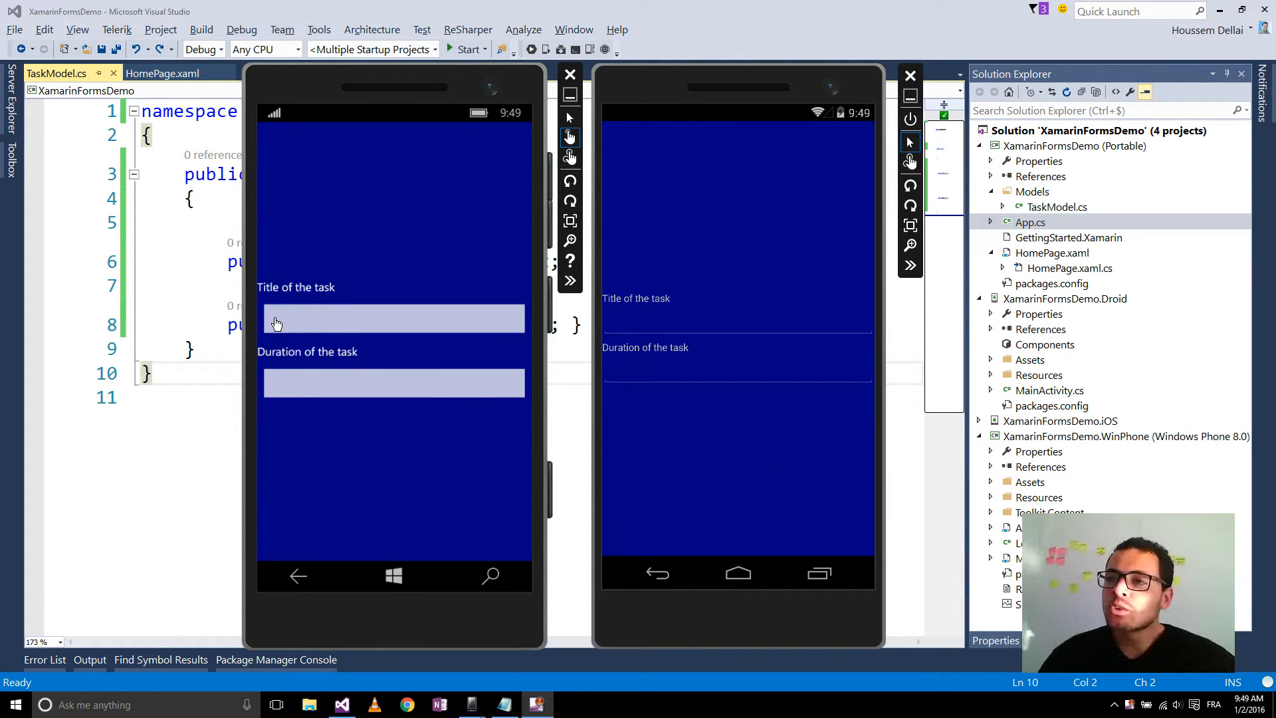
pyautogui.moveTo(281, 323)
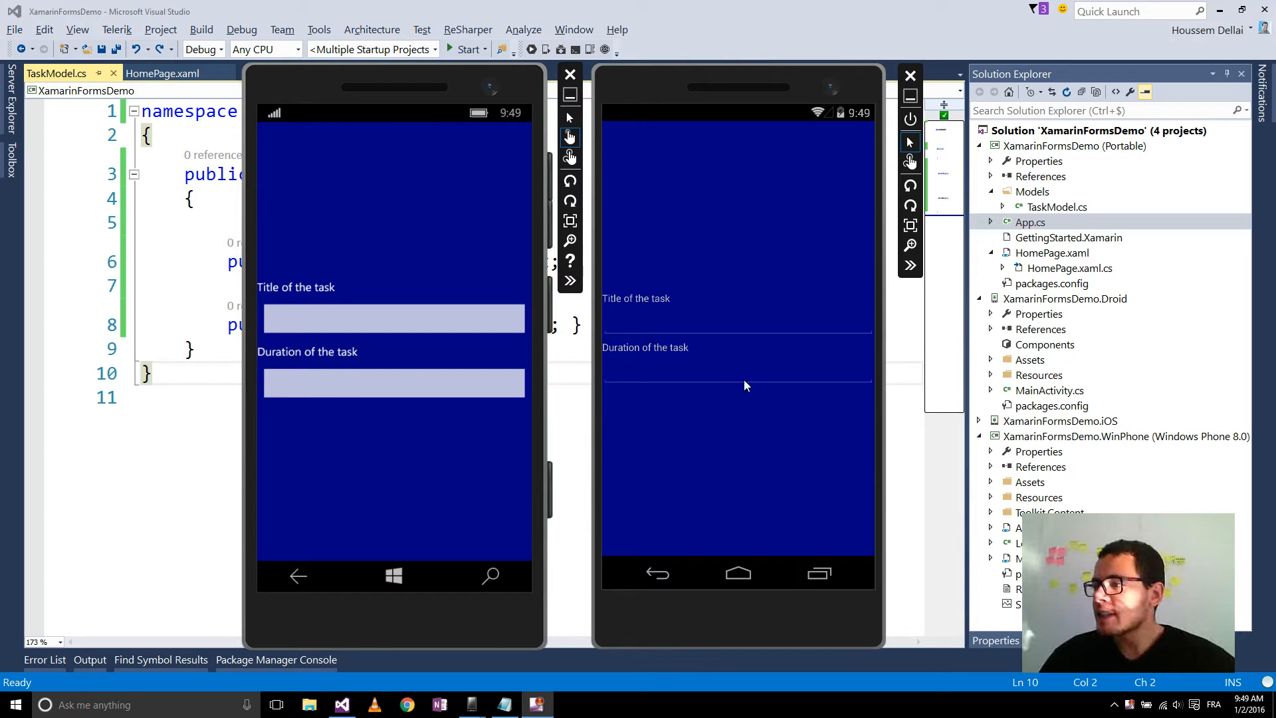
pyautogui.moveTo(347, 375)
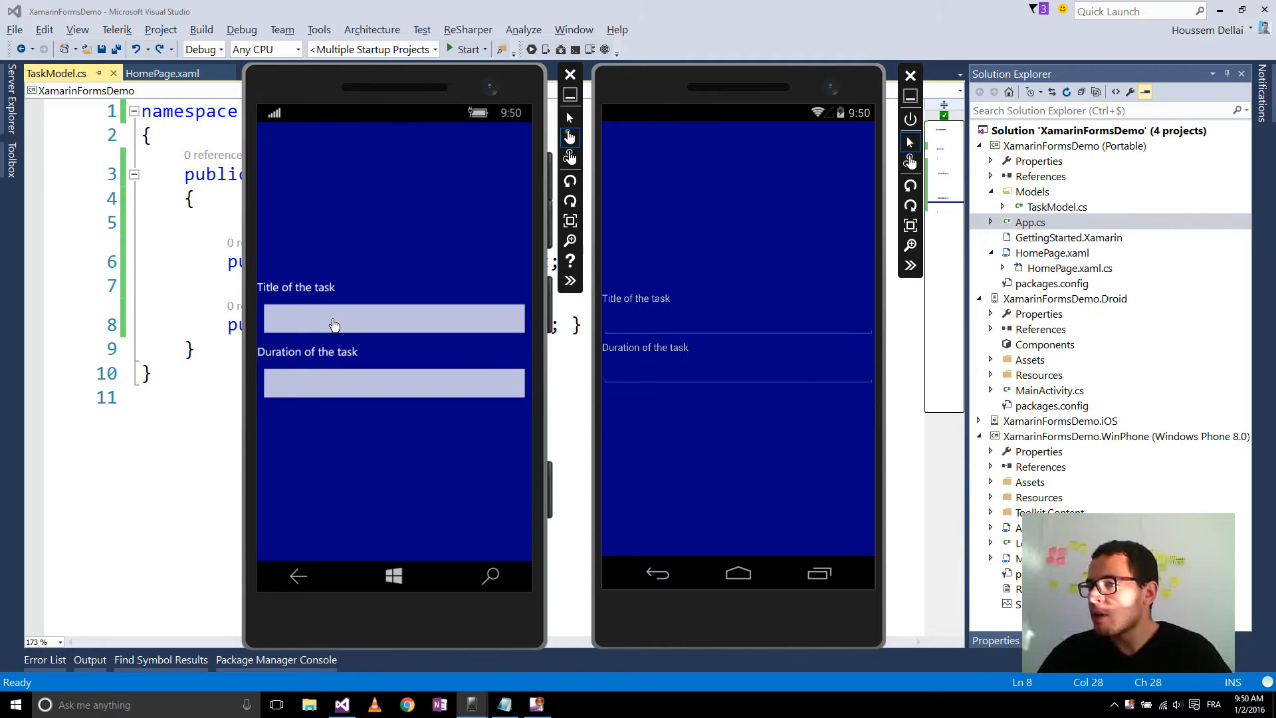
pyautogui.moveTo(710, 371)
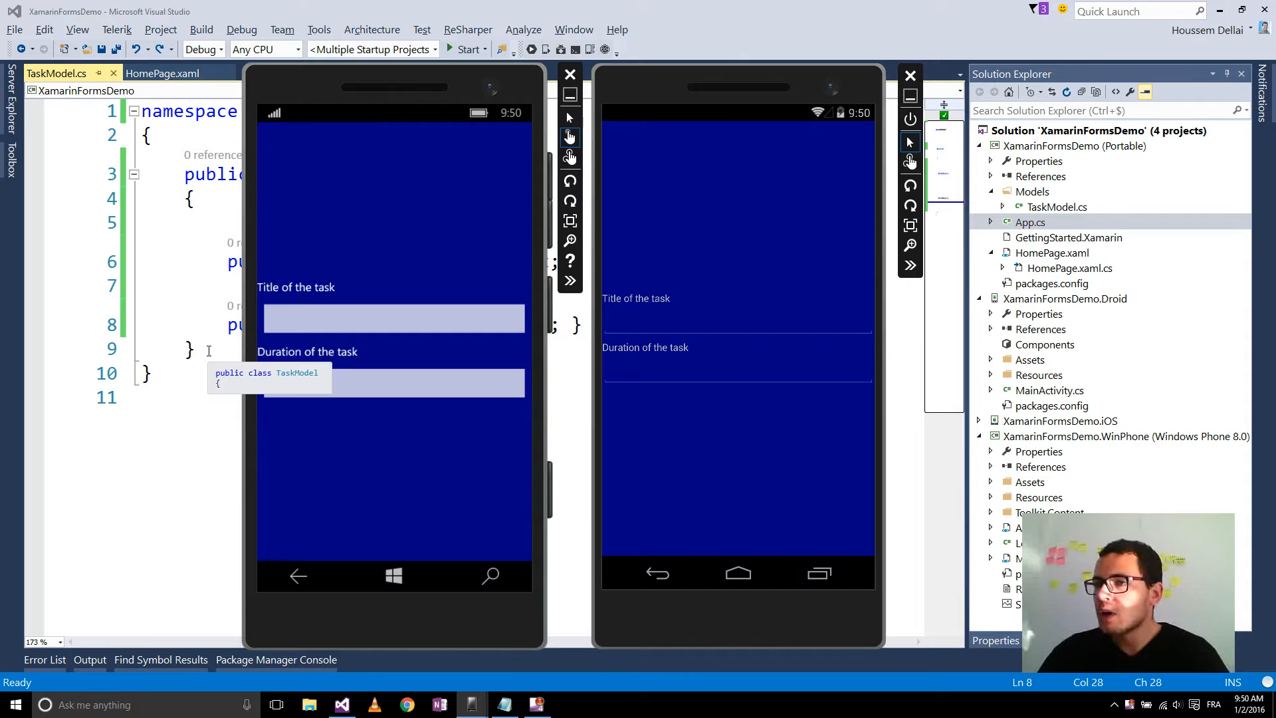
# - After viewing the app on both emulators, return to the HomePage.xaml markup
pyautogui.click(168, 73)
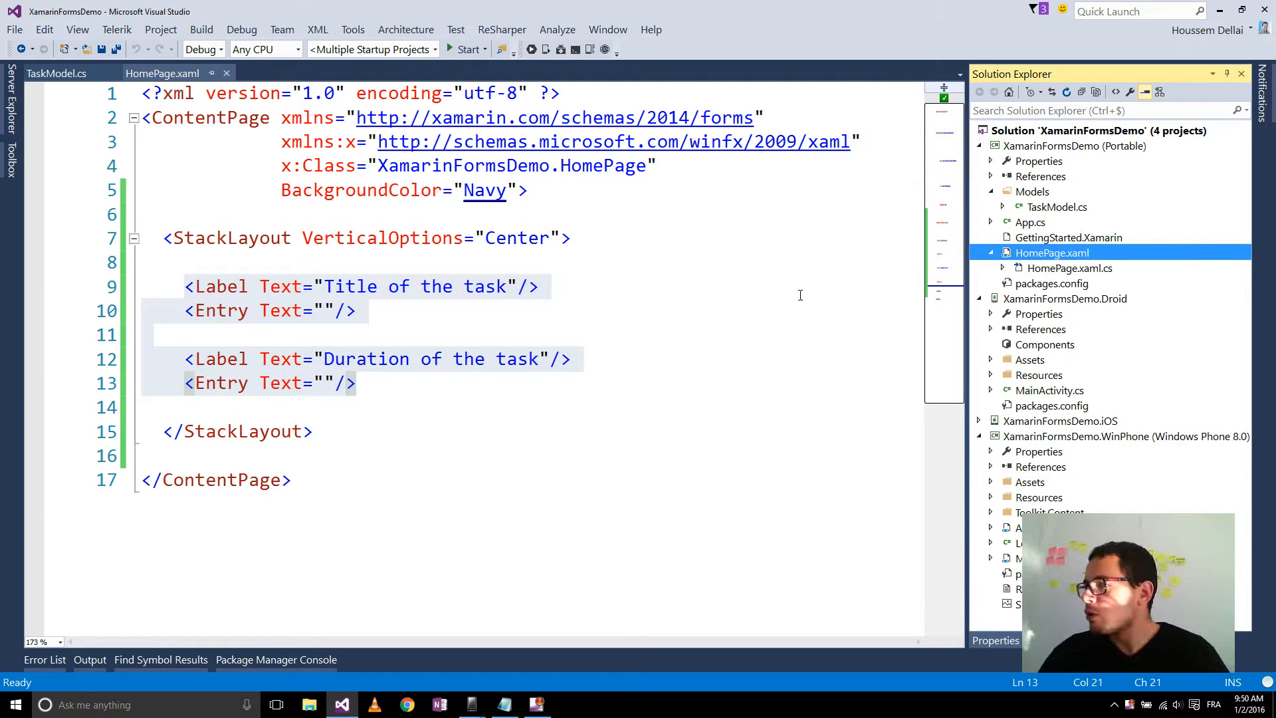
pyautogui.moveTo(184, 285); pyautogui.dragTo(356, 310)
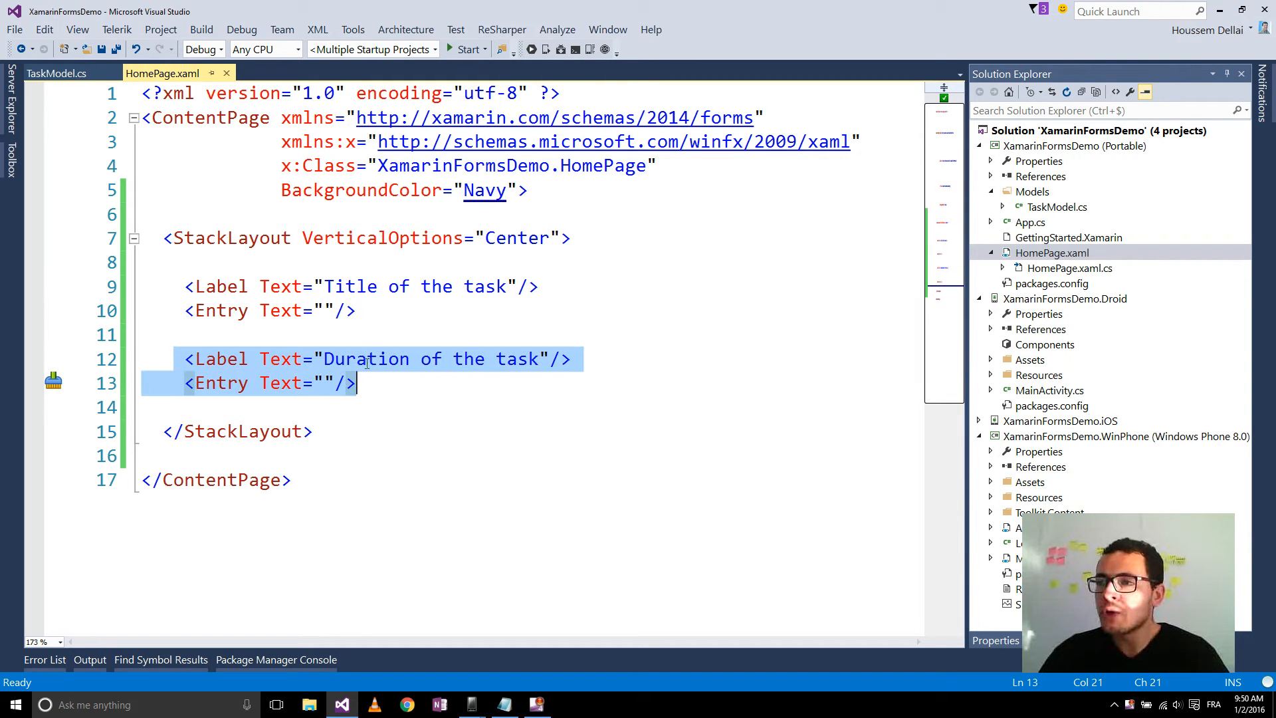
pyautogui.click(366, 382)
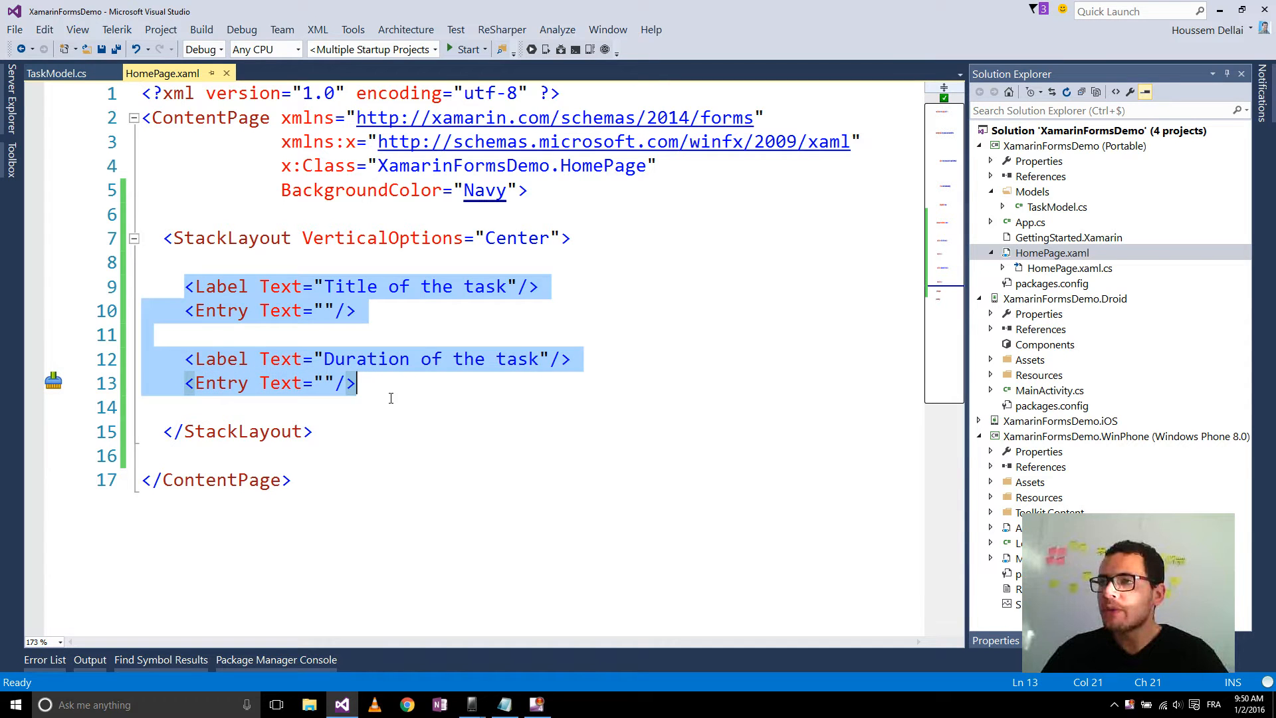
pyautogui.click(390, 397)
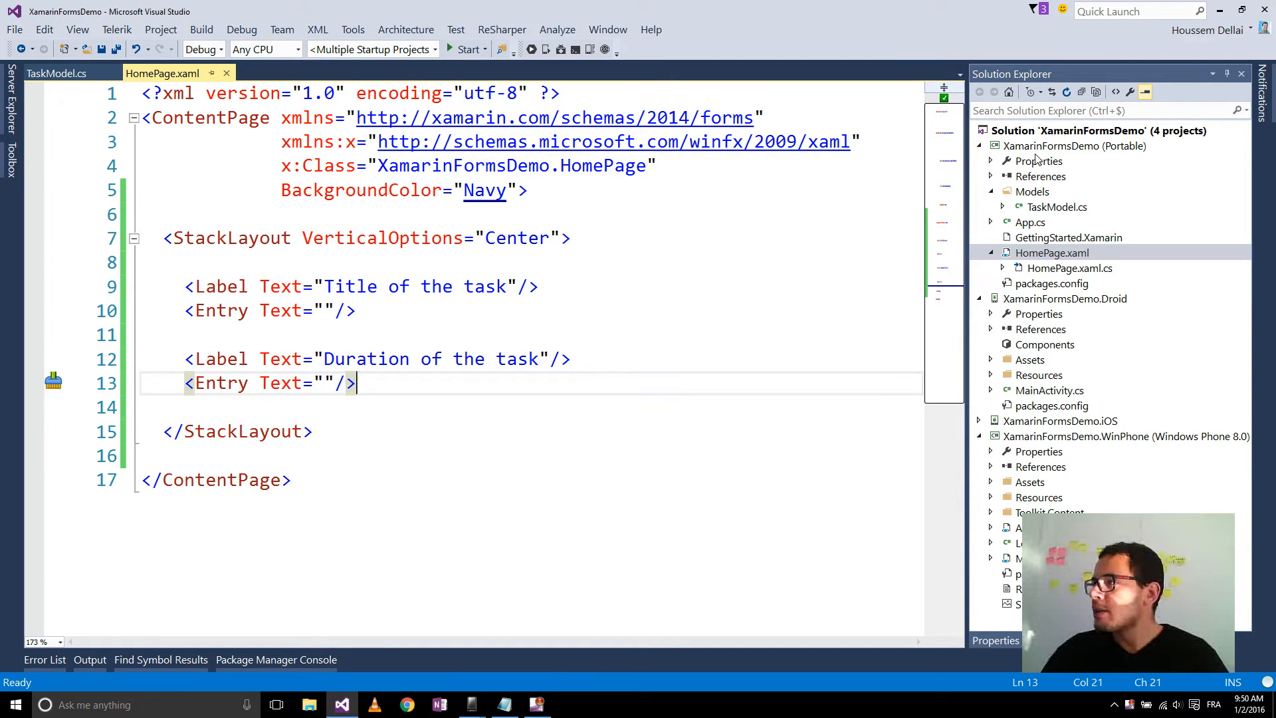
# - Add a new folder named ViewModels to the XamarinFormsDemo (Portable) project
pyautogui.rightClick(1074, 146)
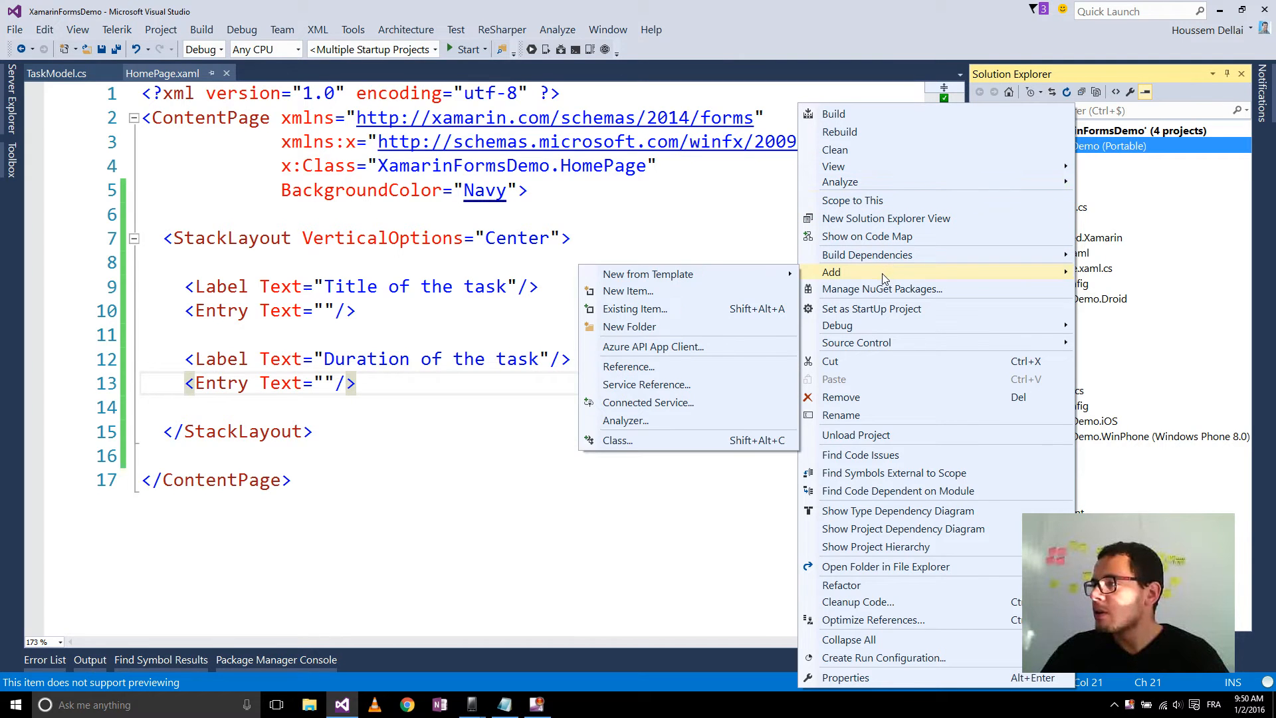
pyautogui.moveTo(651, 327)
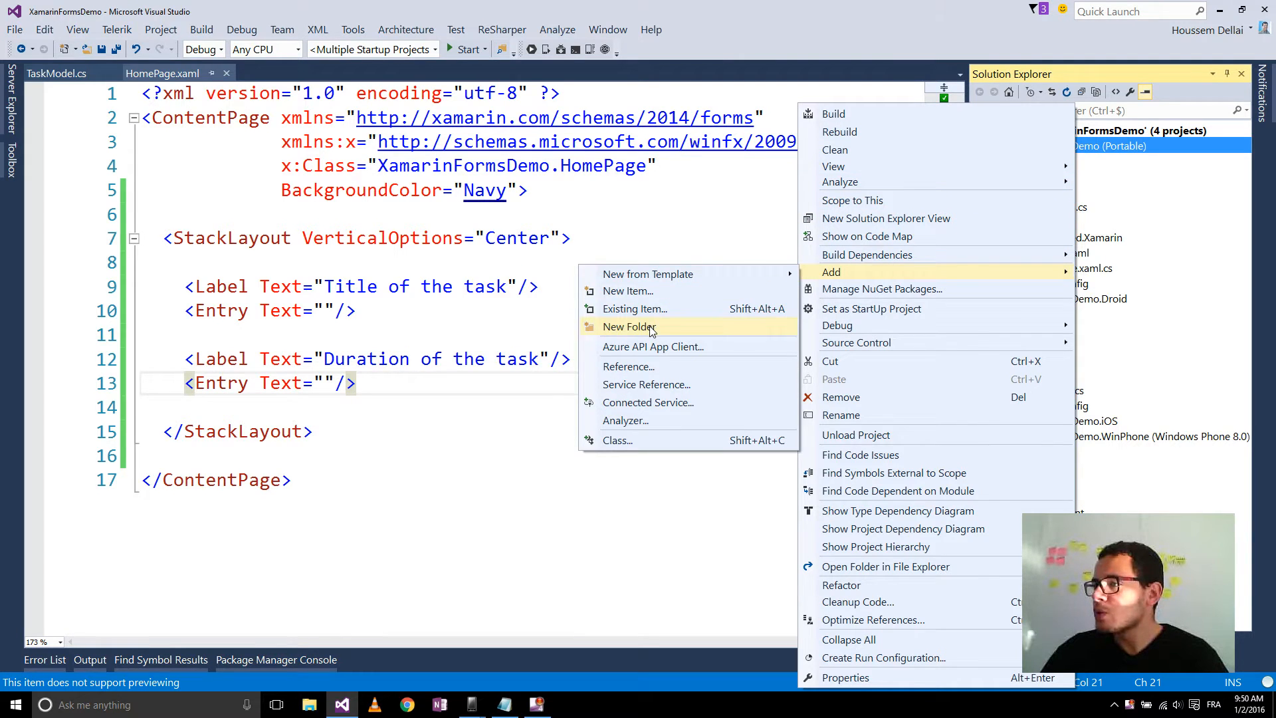
pyautogui.click(629, 326)
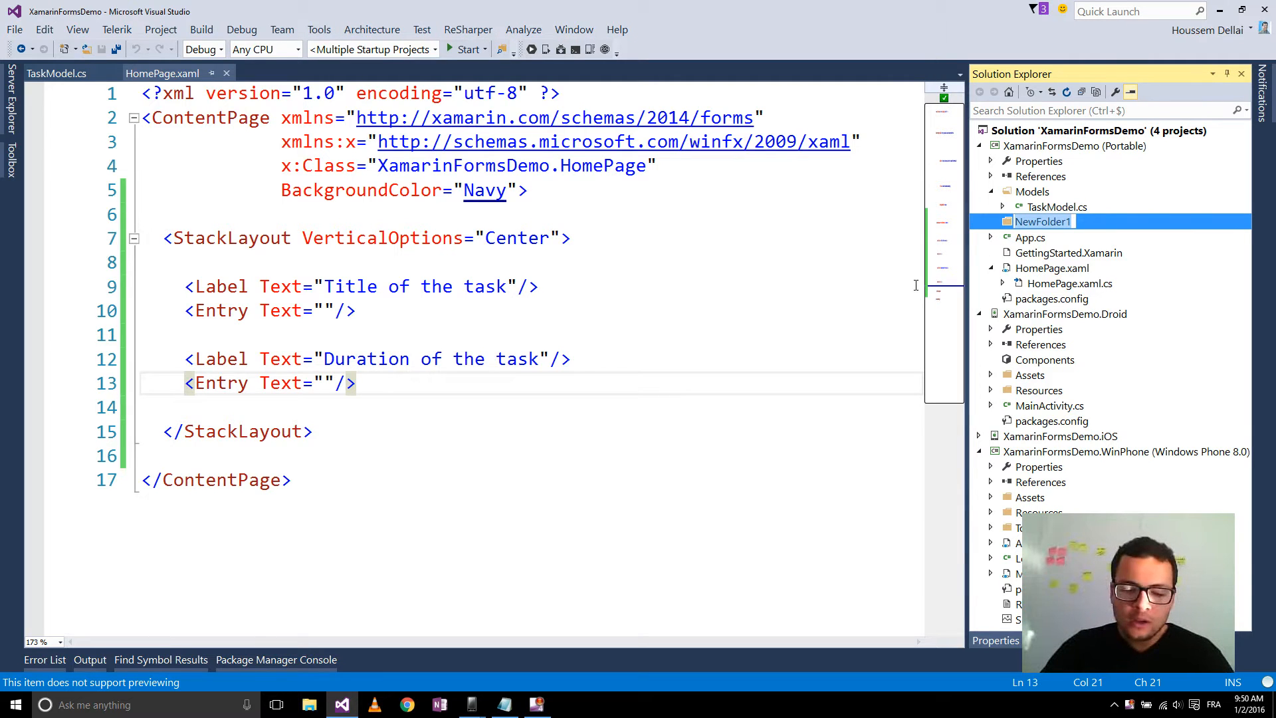
pyautogui.write('ViewM')
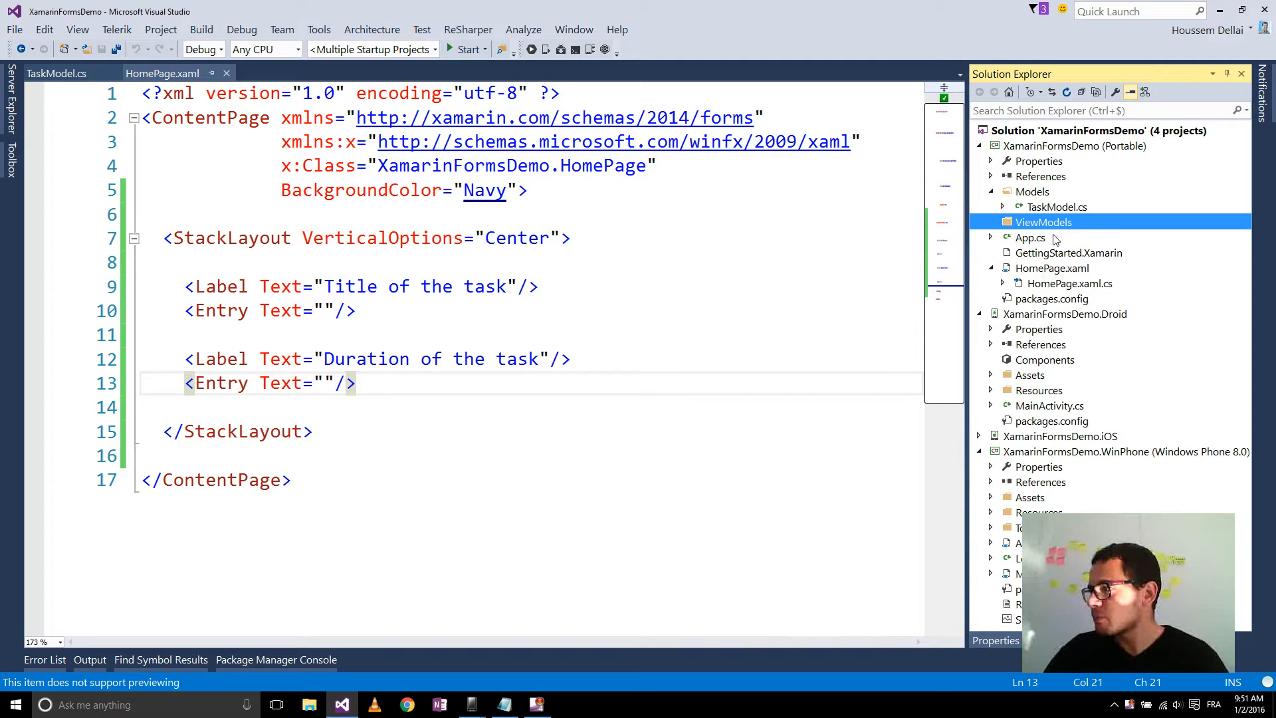
# - Add a new HomeViewModel class to the ViewModels folder
pyautogui.rightClick(1043, 222)
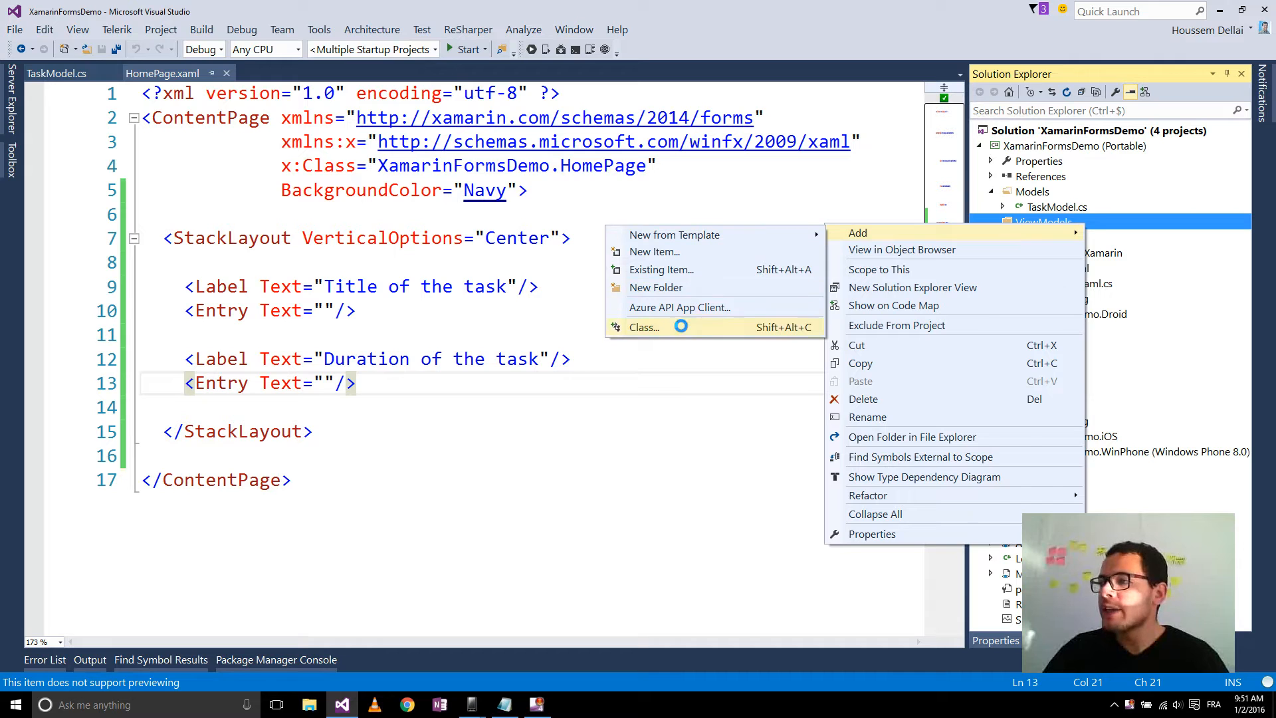
pyautogui.click(644, 327)
pyautogui.write('HomeViewModel')
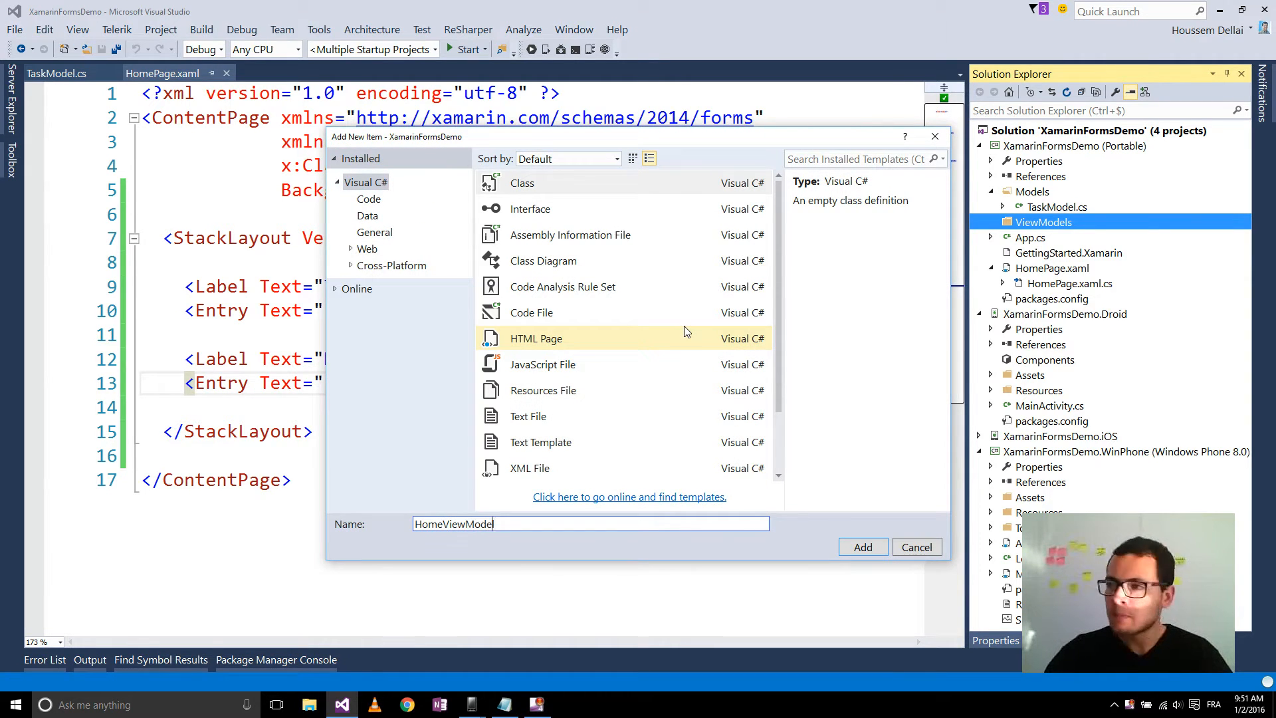
pyautogui.click(862, 547)
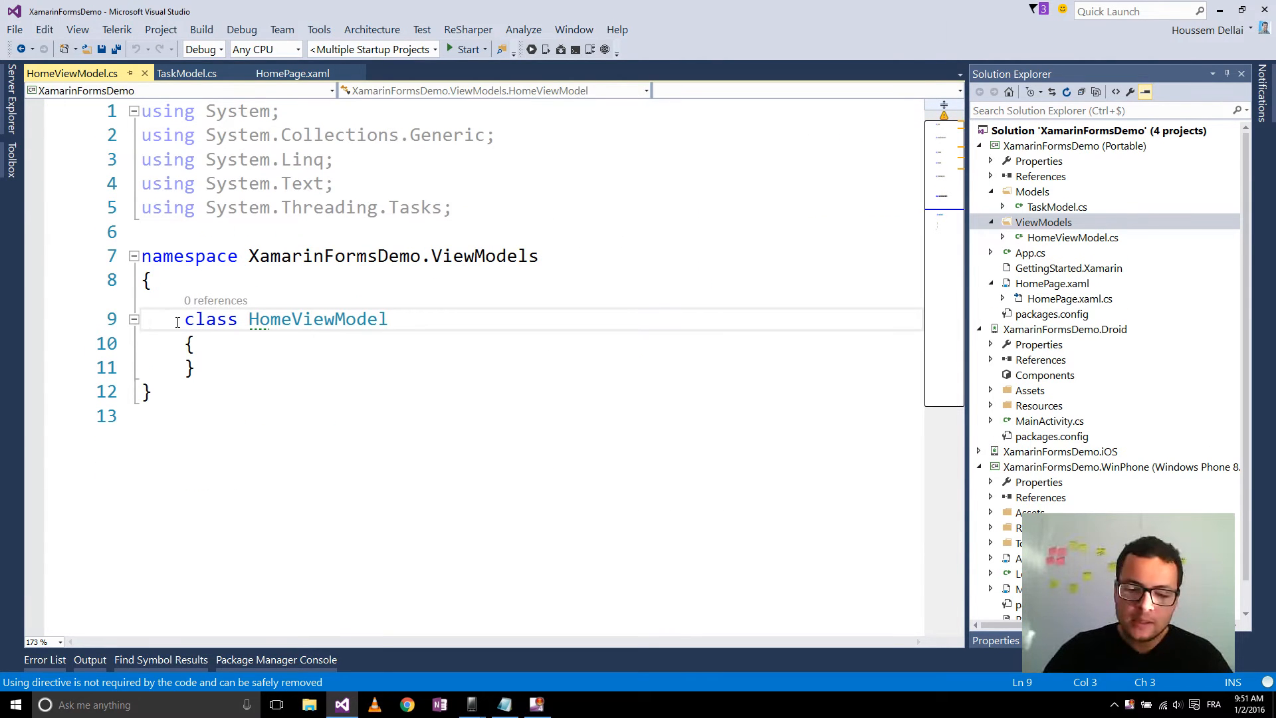
# - Make HomeViewModel public and add a TaskModel auto-property with the prop snippet
pyautogui.write('public')
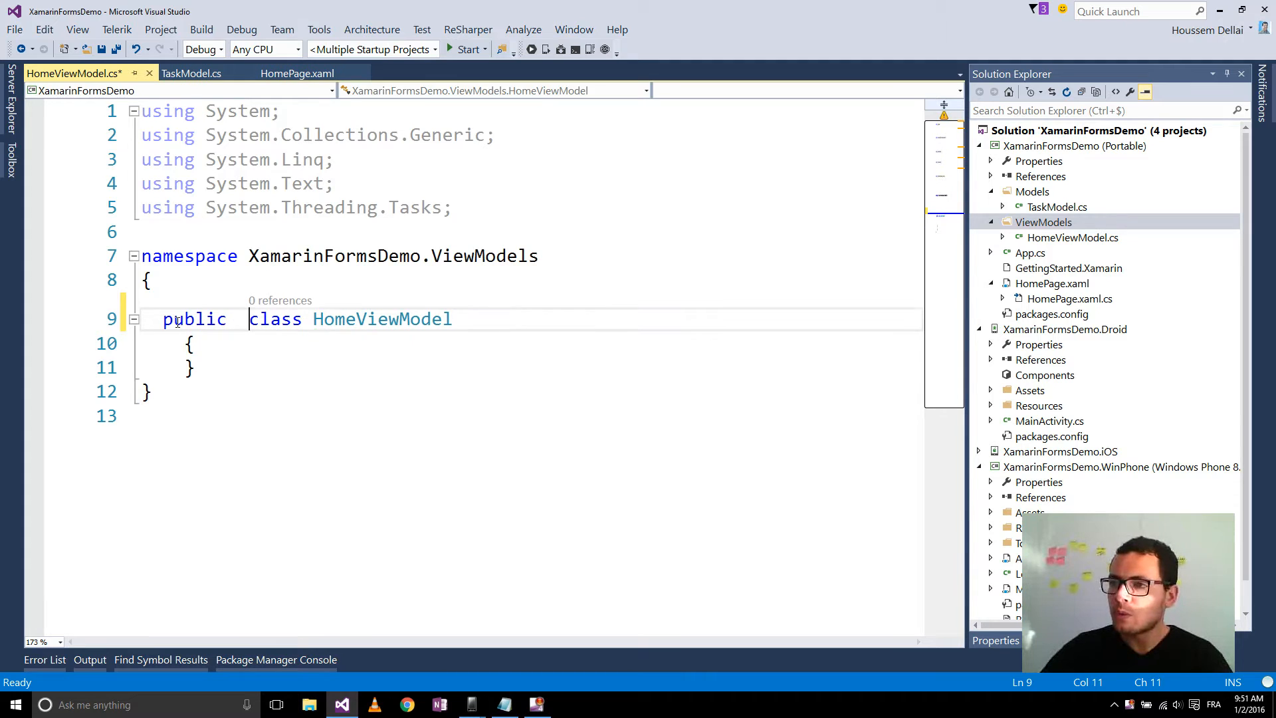
pyautogui.press('Enter')
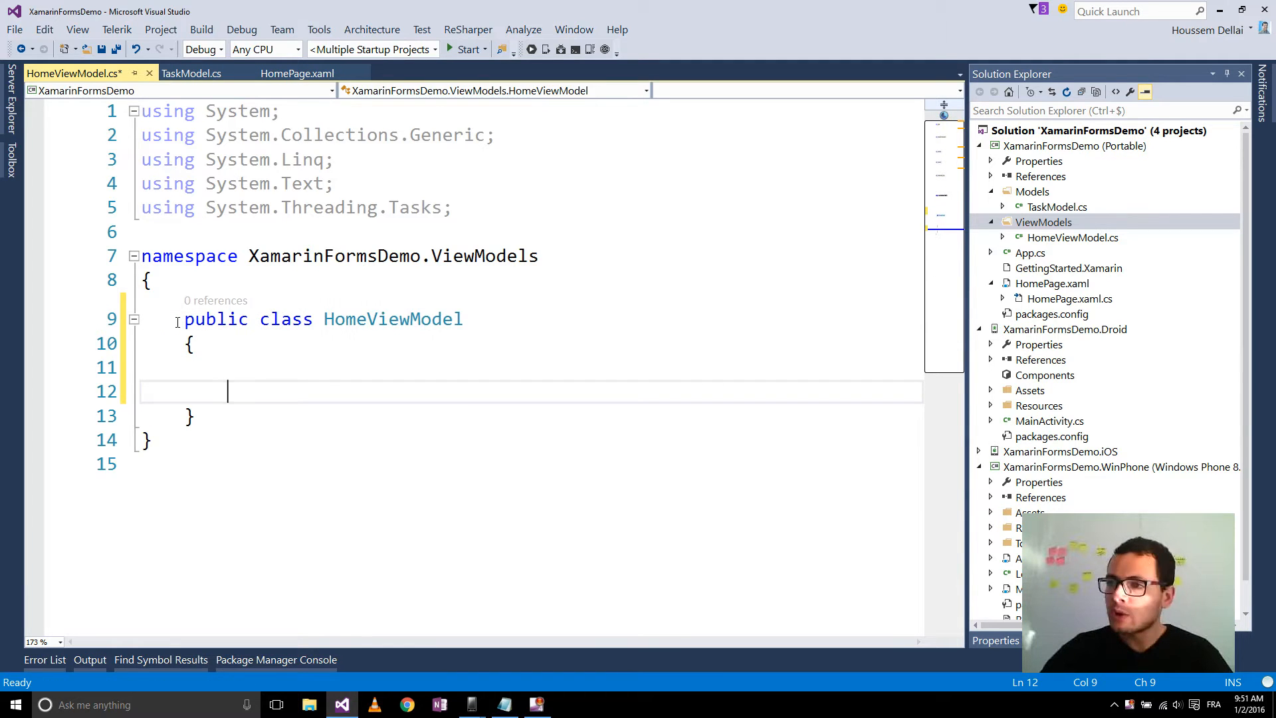
pyautogui.write('pro')
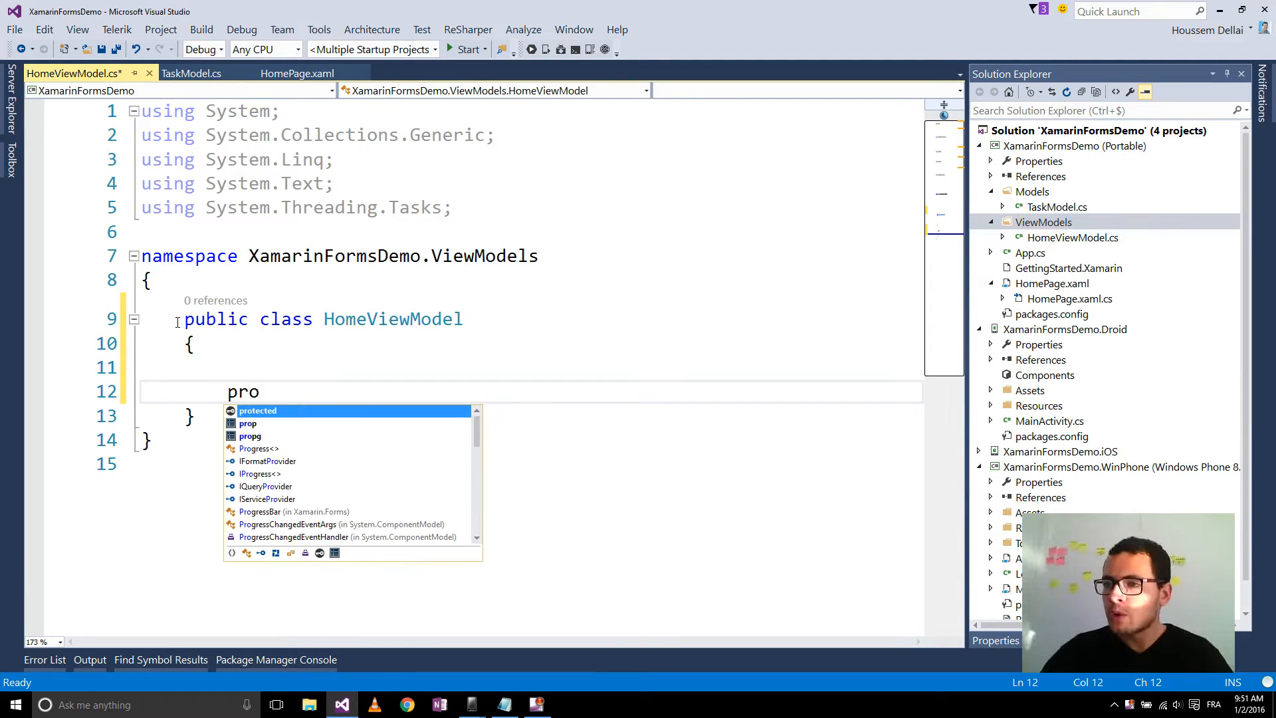
pyautogui.press('Tab')
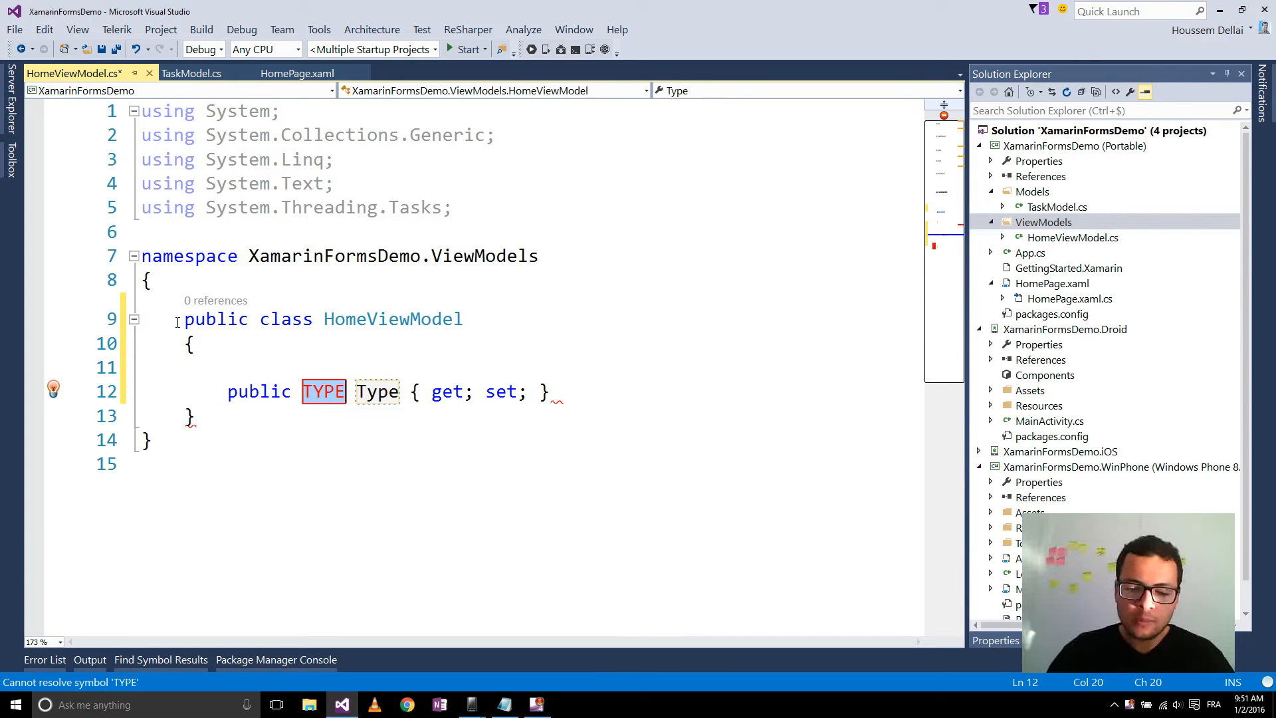
pyautogui.write('Task')
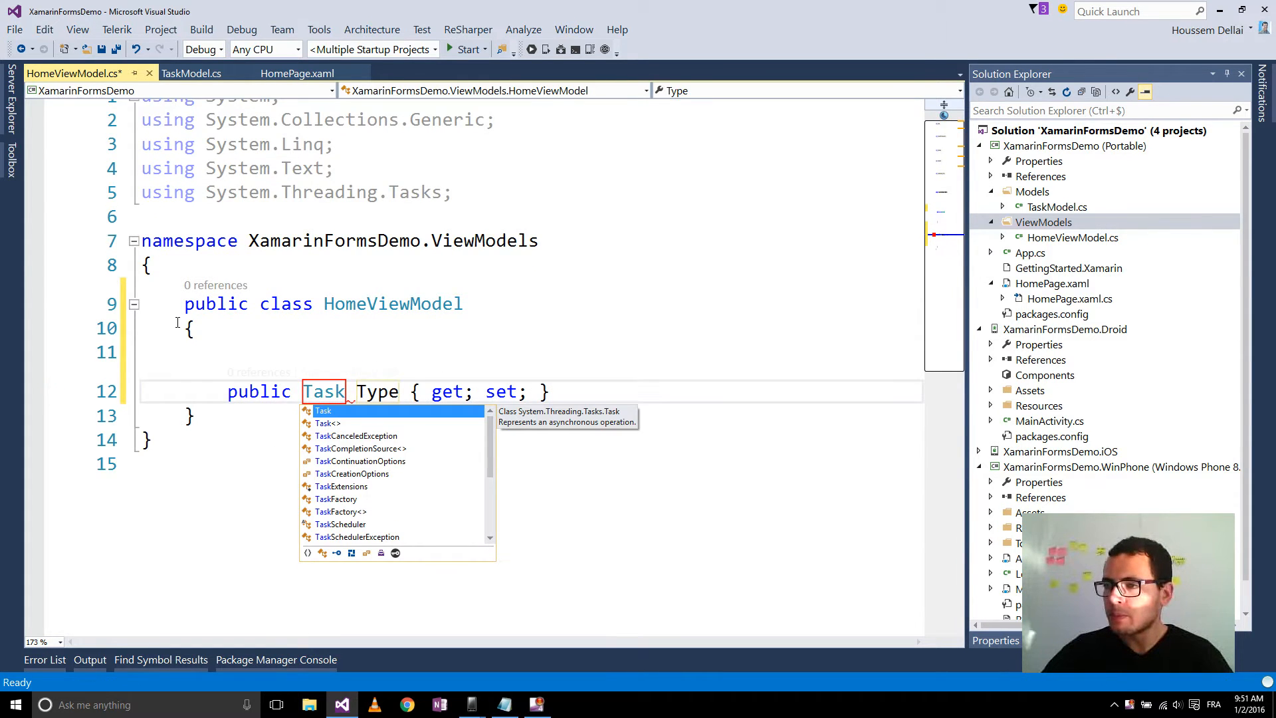
pyautogui.write('Model')
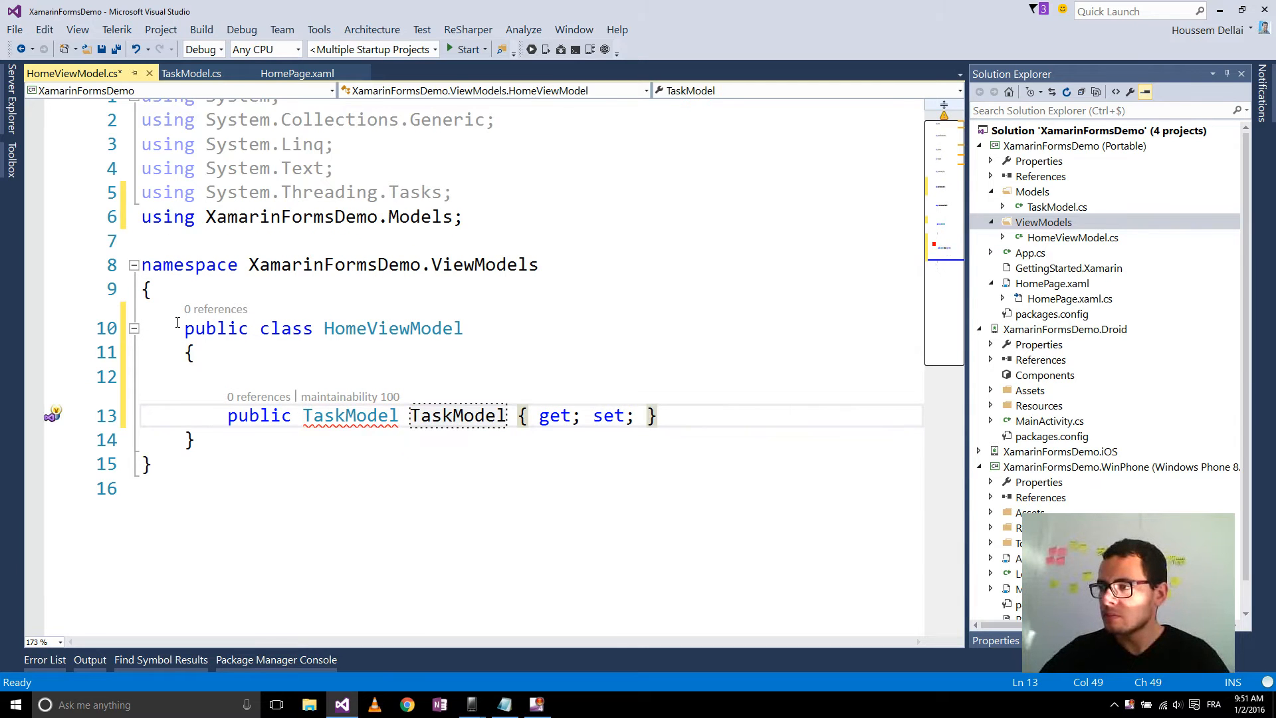
pyautogui.press('Enter')
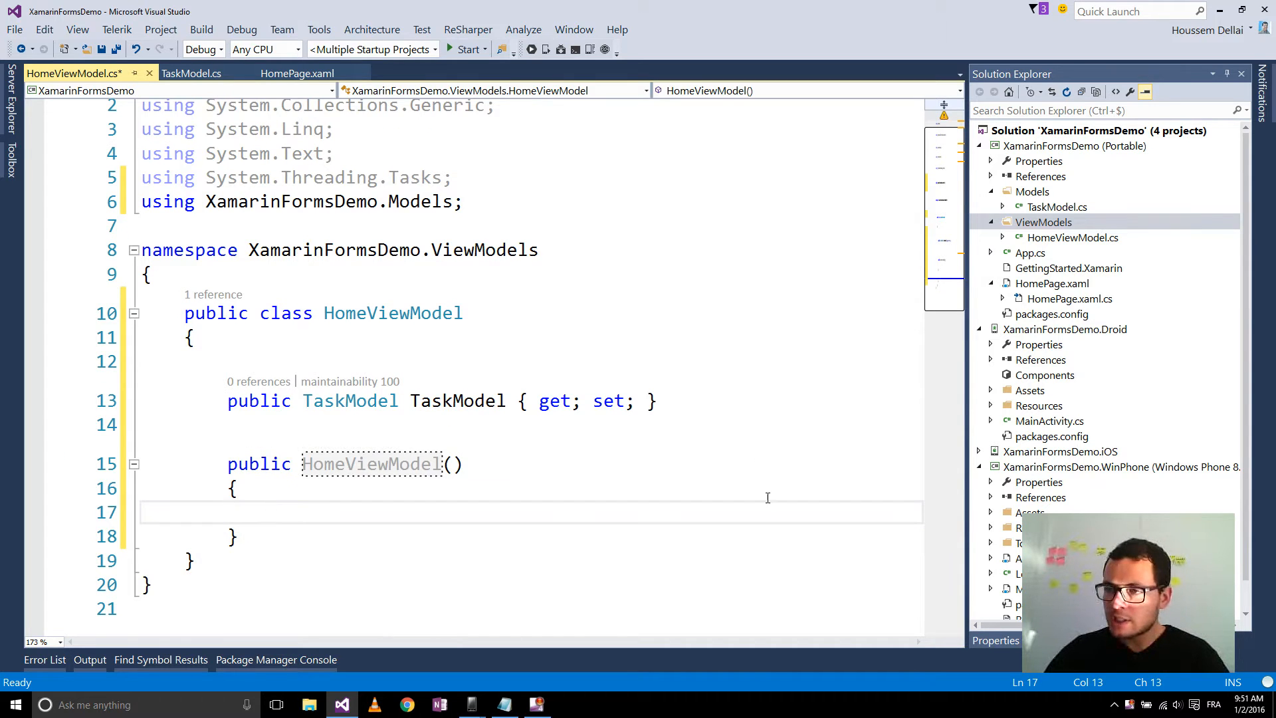
# - Initialize TaskModel with Title "Creating UI" and Duration 2 in the constructor, and save
pyautogui.scroll(-3)
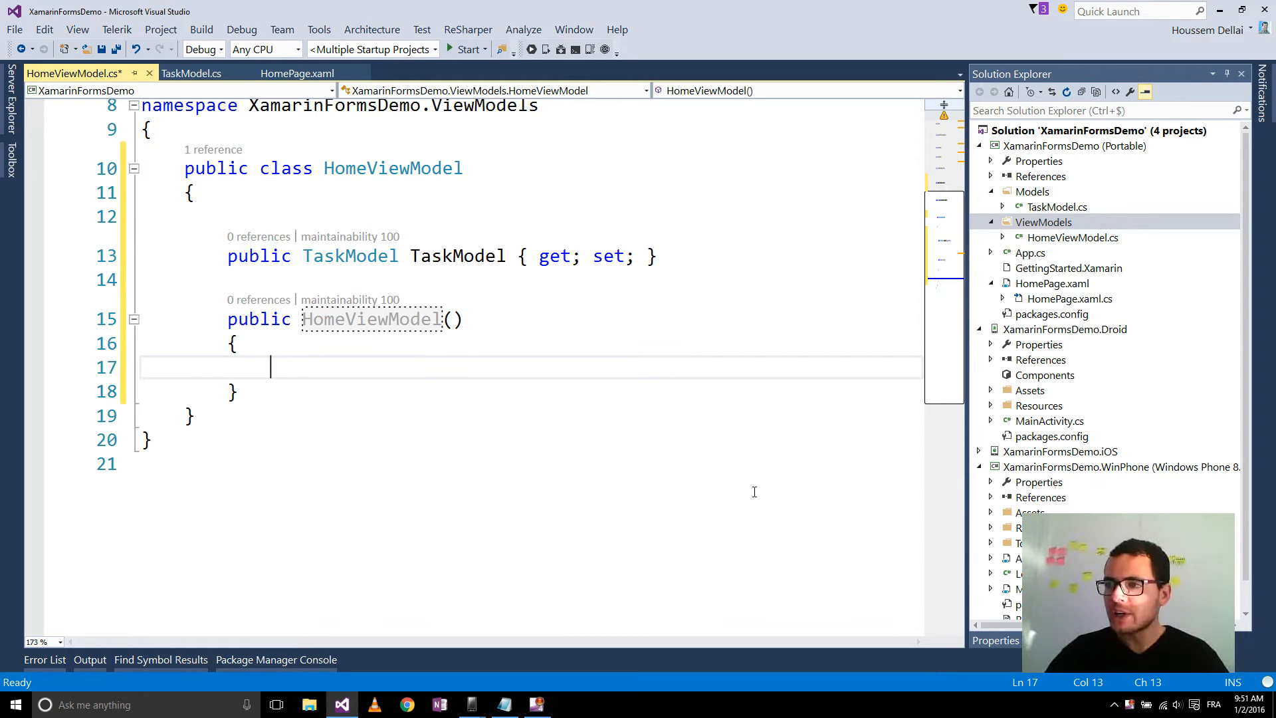
pyautogui.write('T')
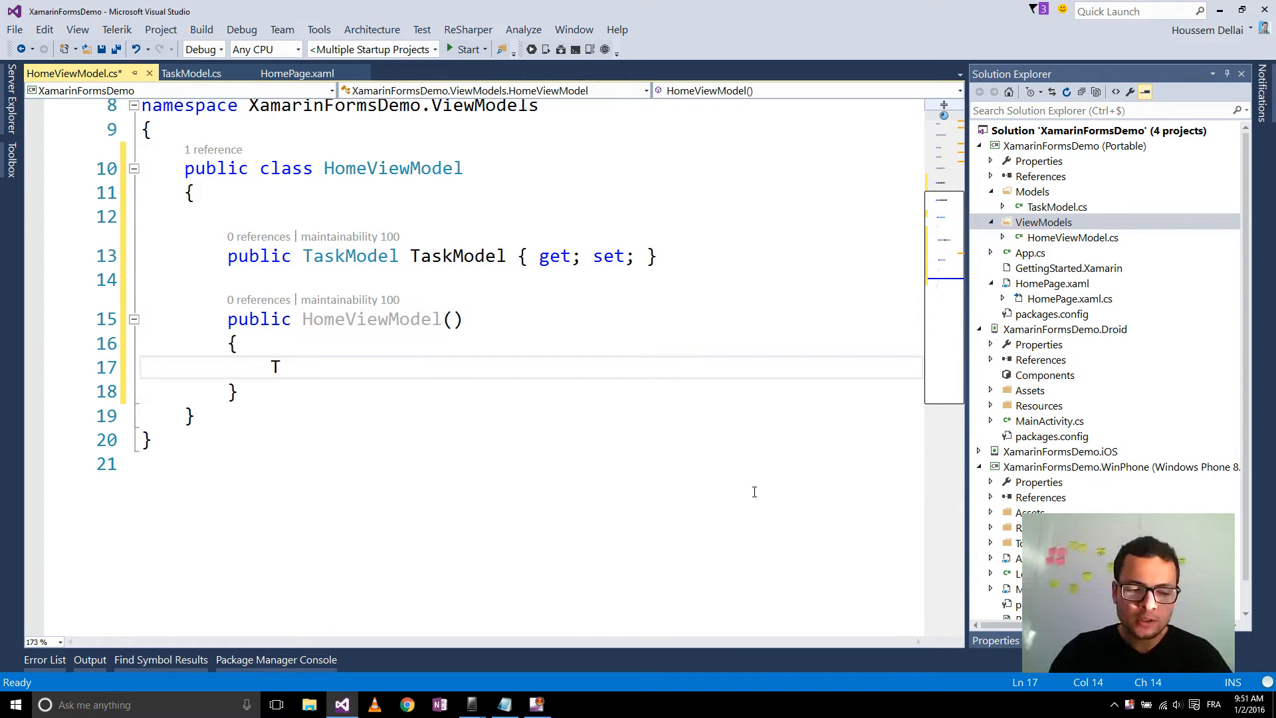
pyautogui.write('askModel')
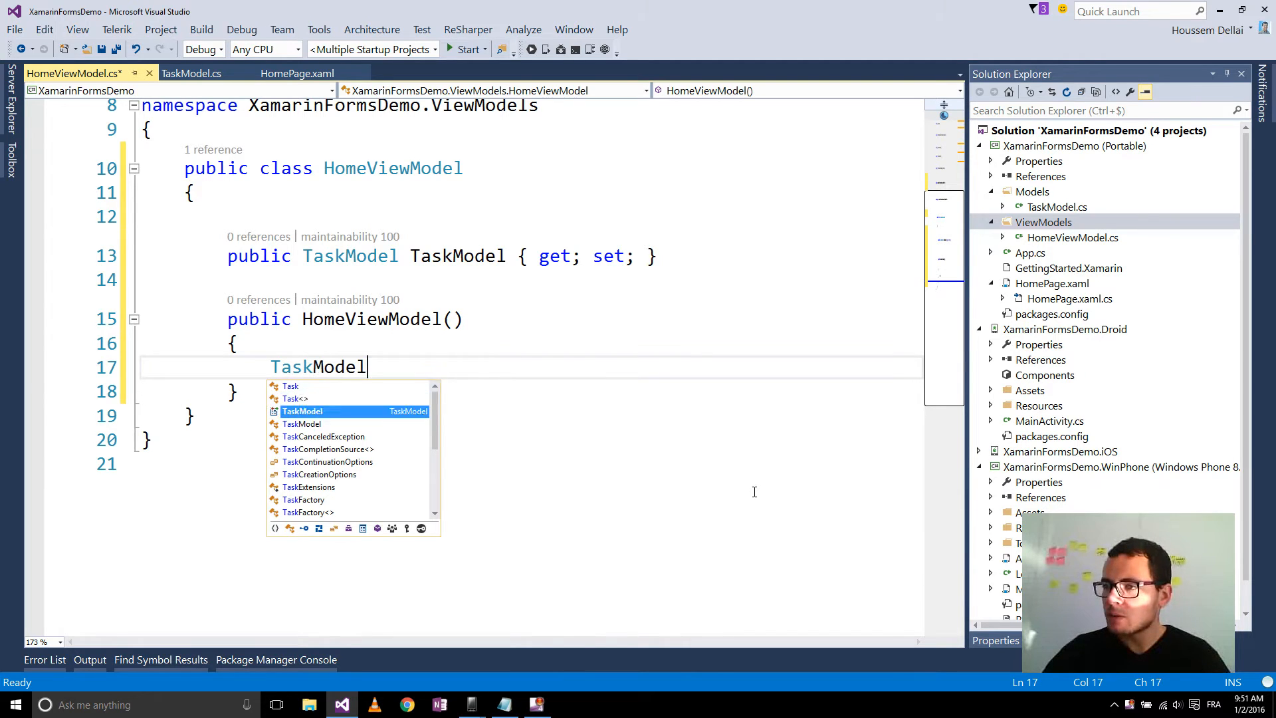
pyautogui.write('= new TaskModel')
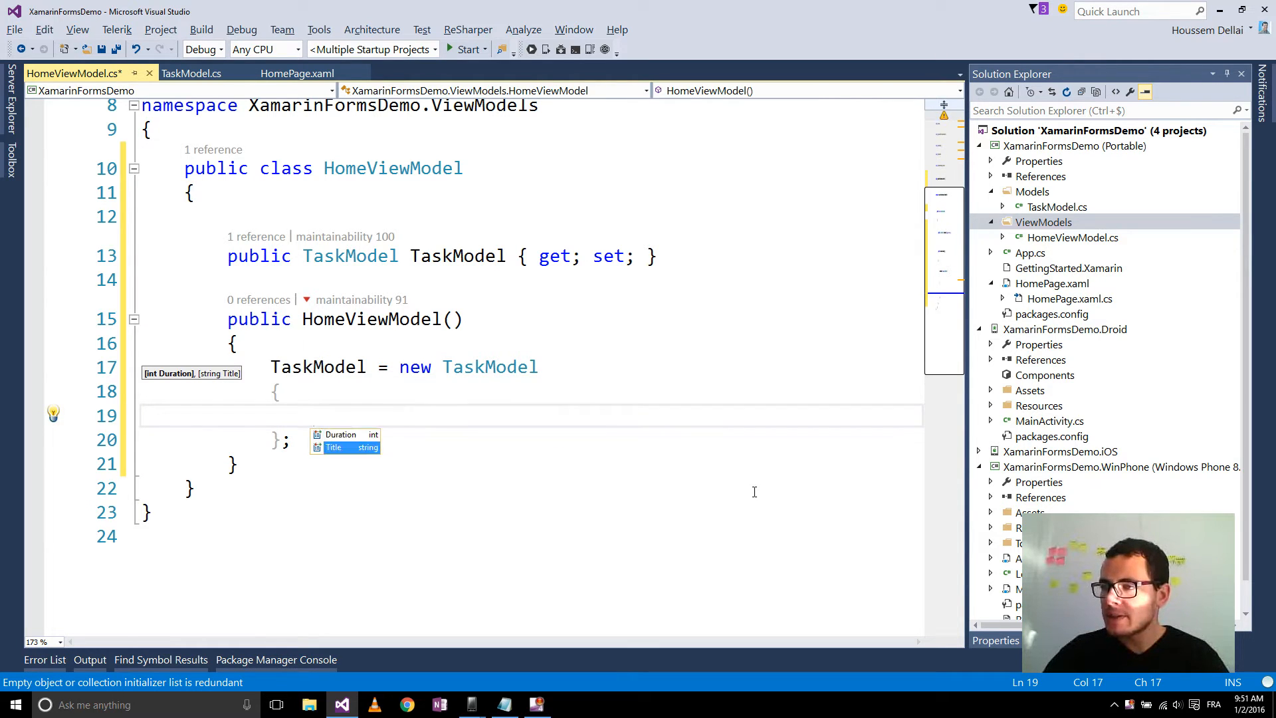
pyautogui.write('Title = "Creating UI",')
pyautogui.write('D')
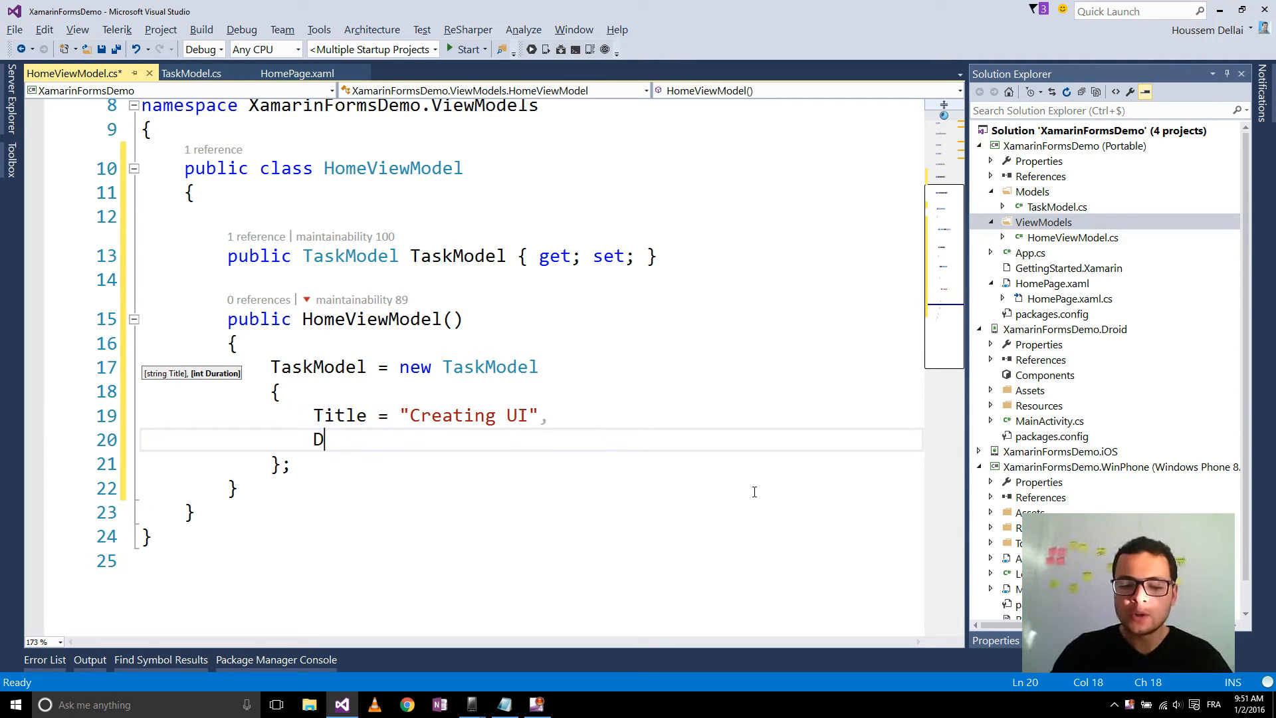
pyautogui.write('uration =')
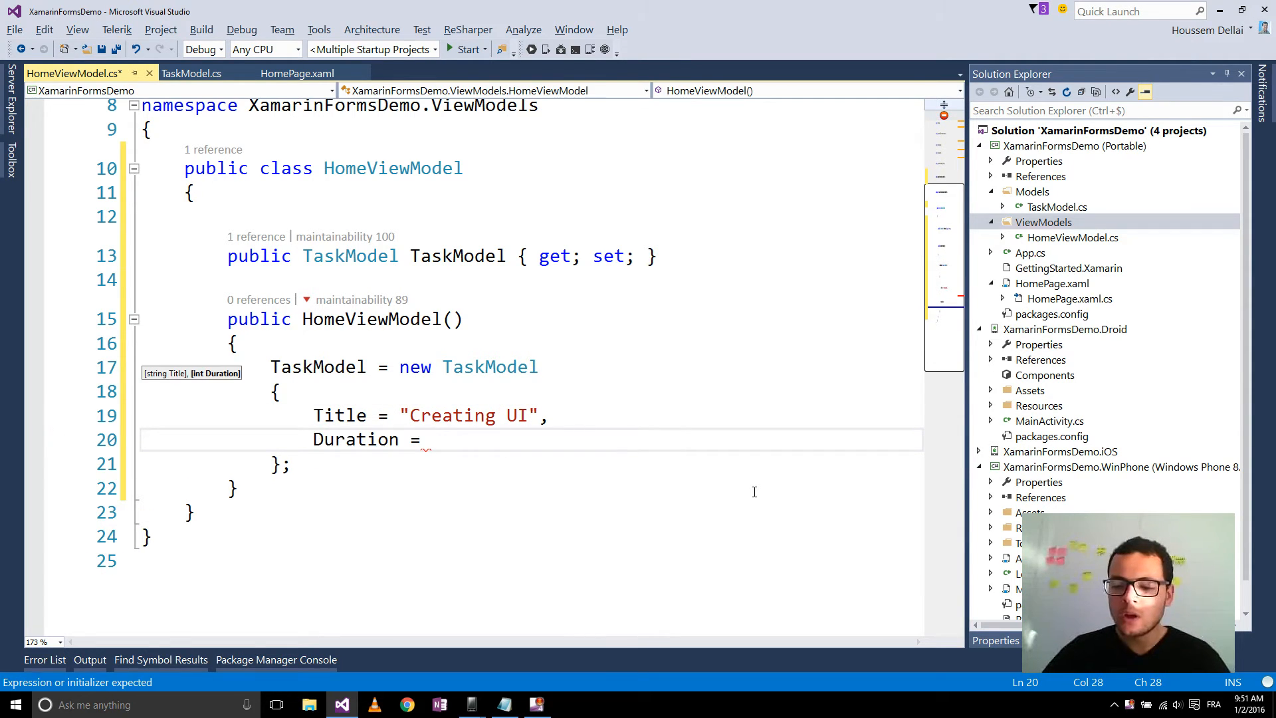
pyautogui.write('2')
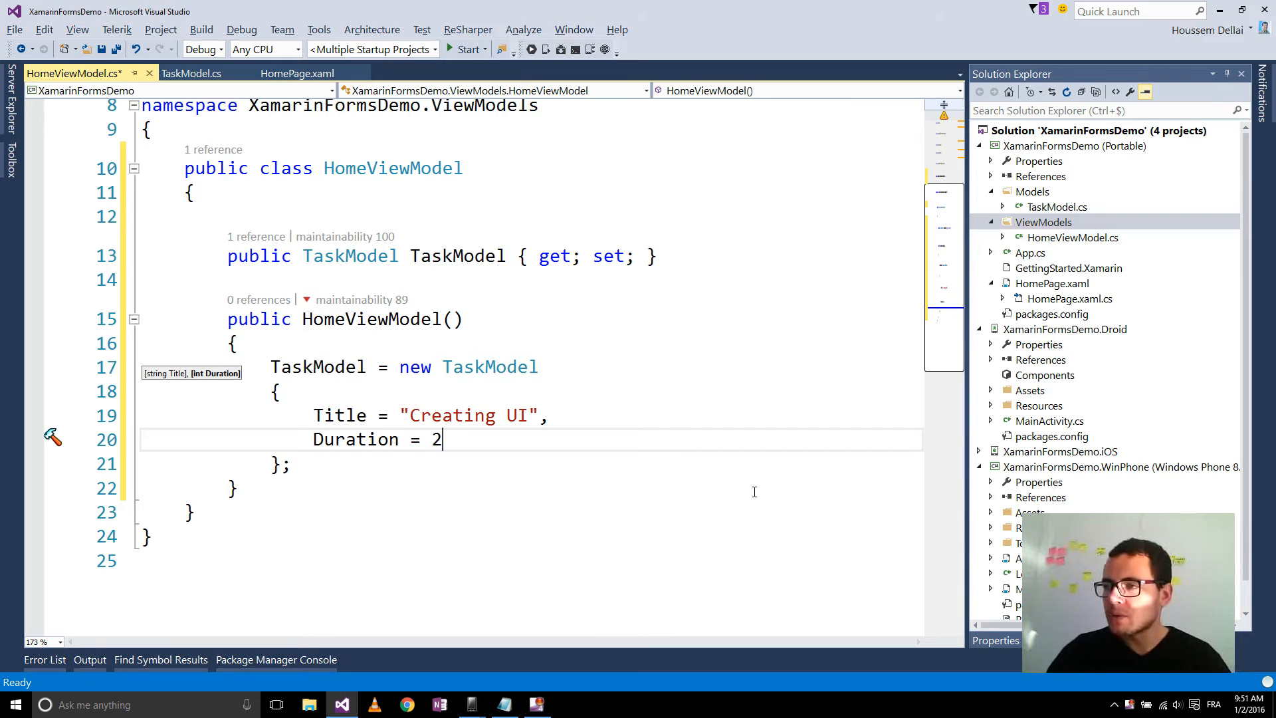
pyautogui.write(',')
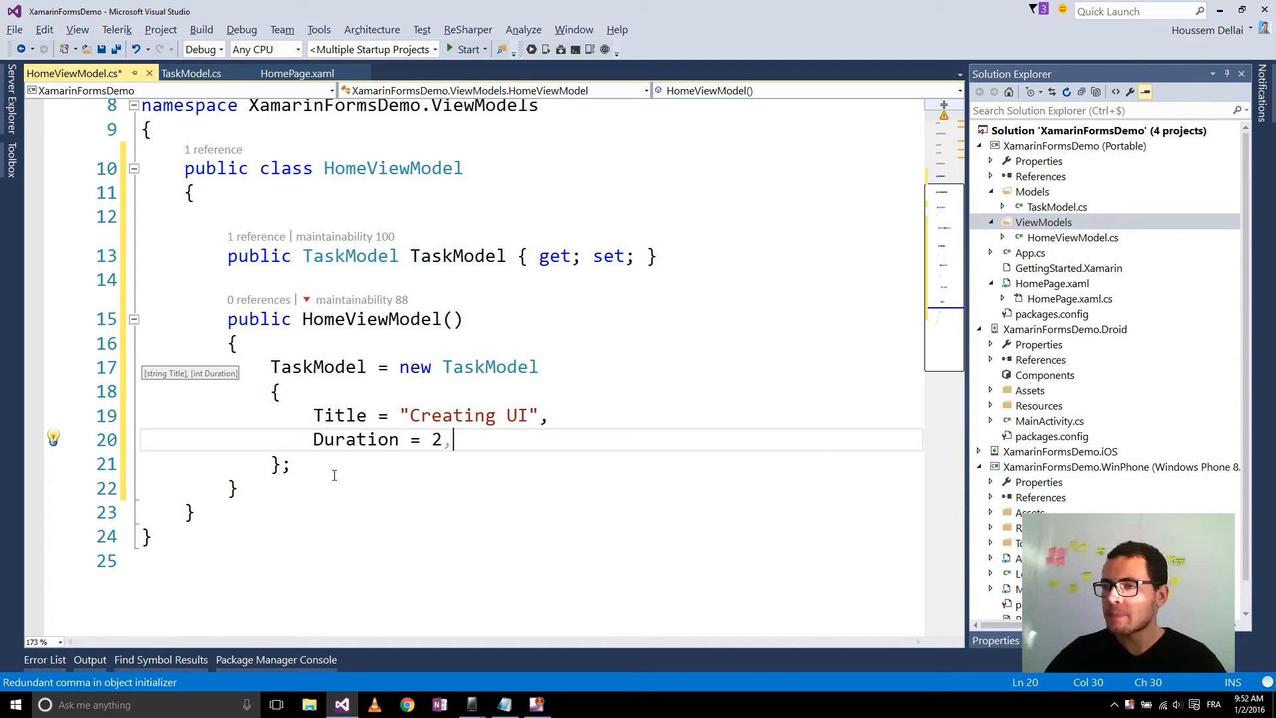
pyautogui.press('ctrl+s')
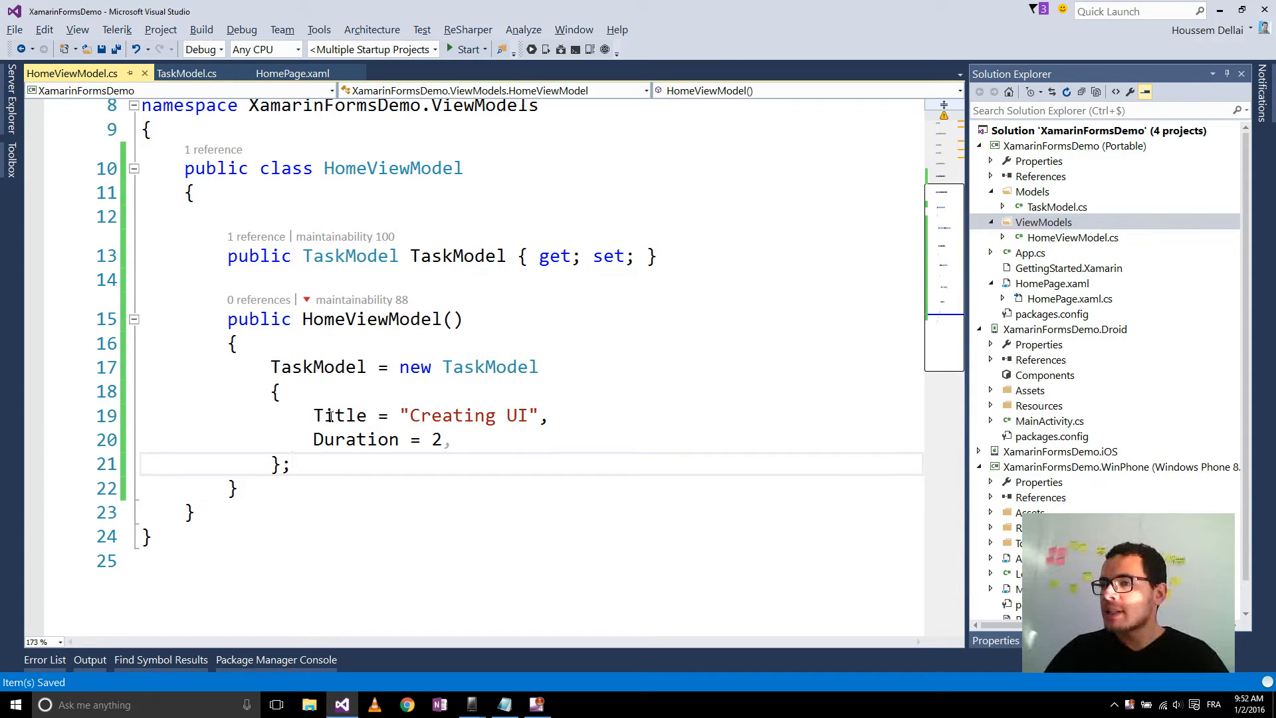
pyautogui.doubleClick(317, 366)
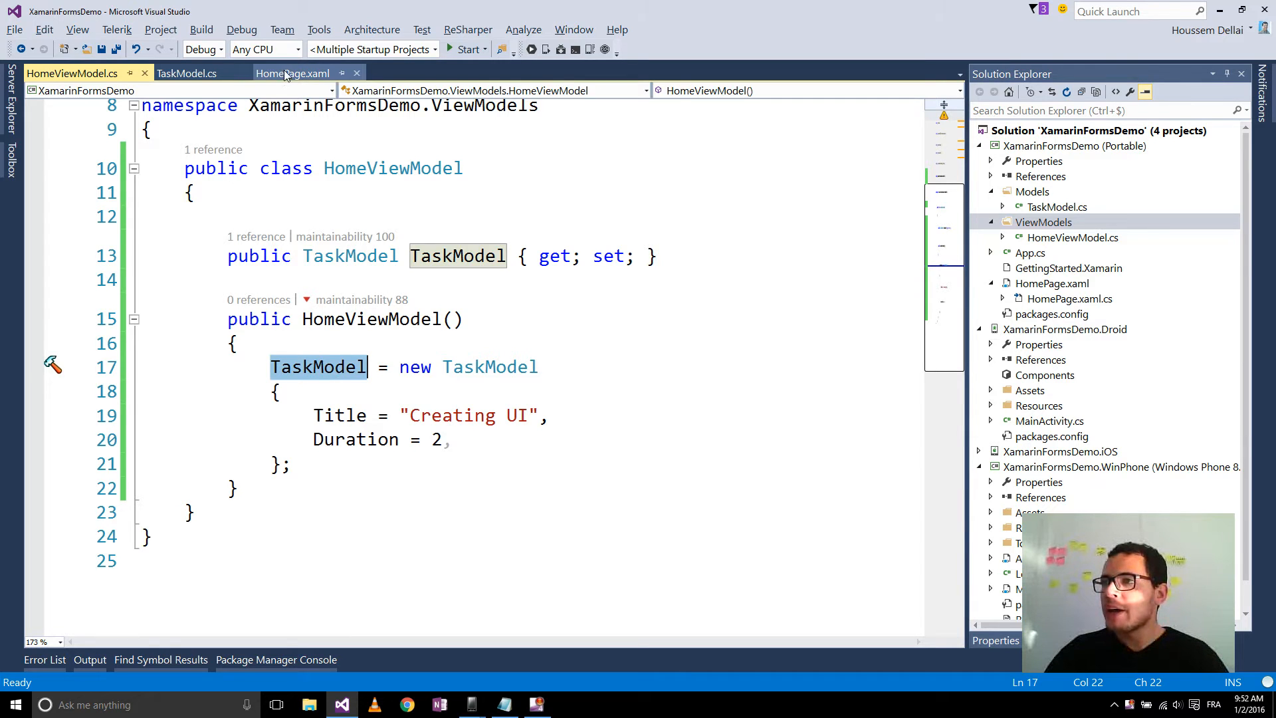
# - Add BindingContext = new HomeViewModel(); to the HomePage code-behind constructor
pyautogui.click(293, 73)
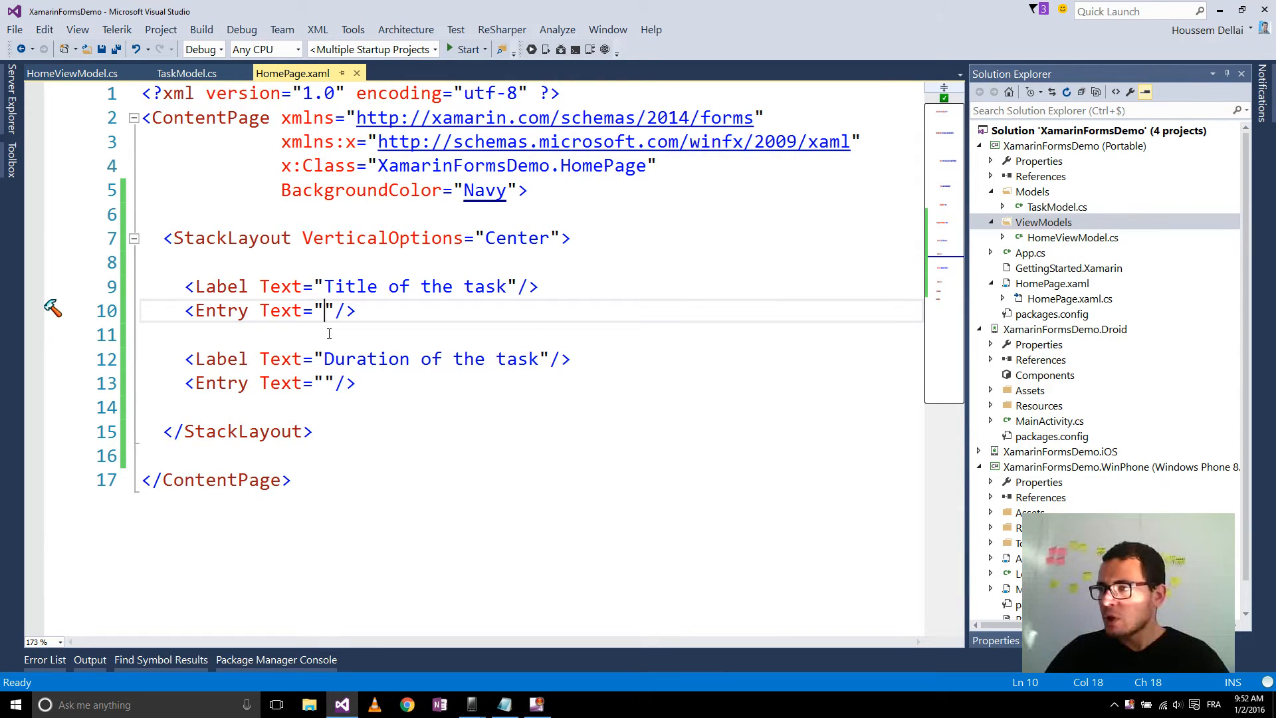
pyautogui.moveTo(1049, 303)
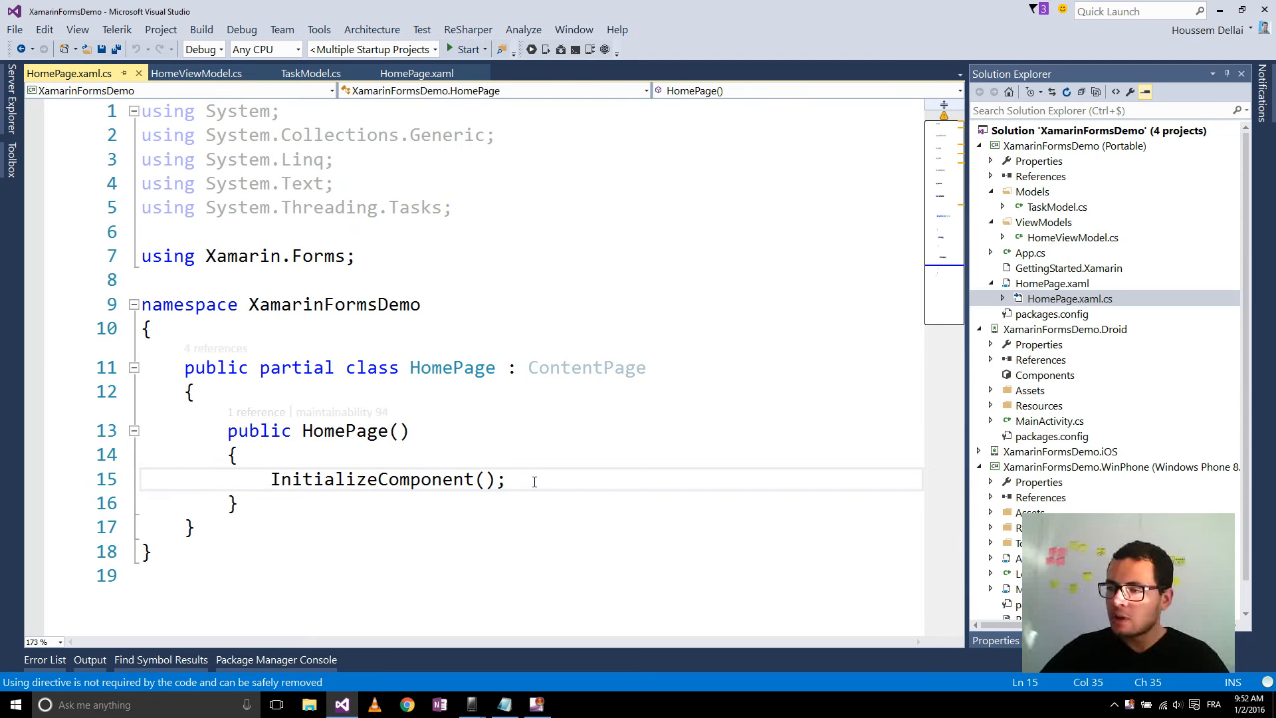
pyautogui.write('Bi')
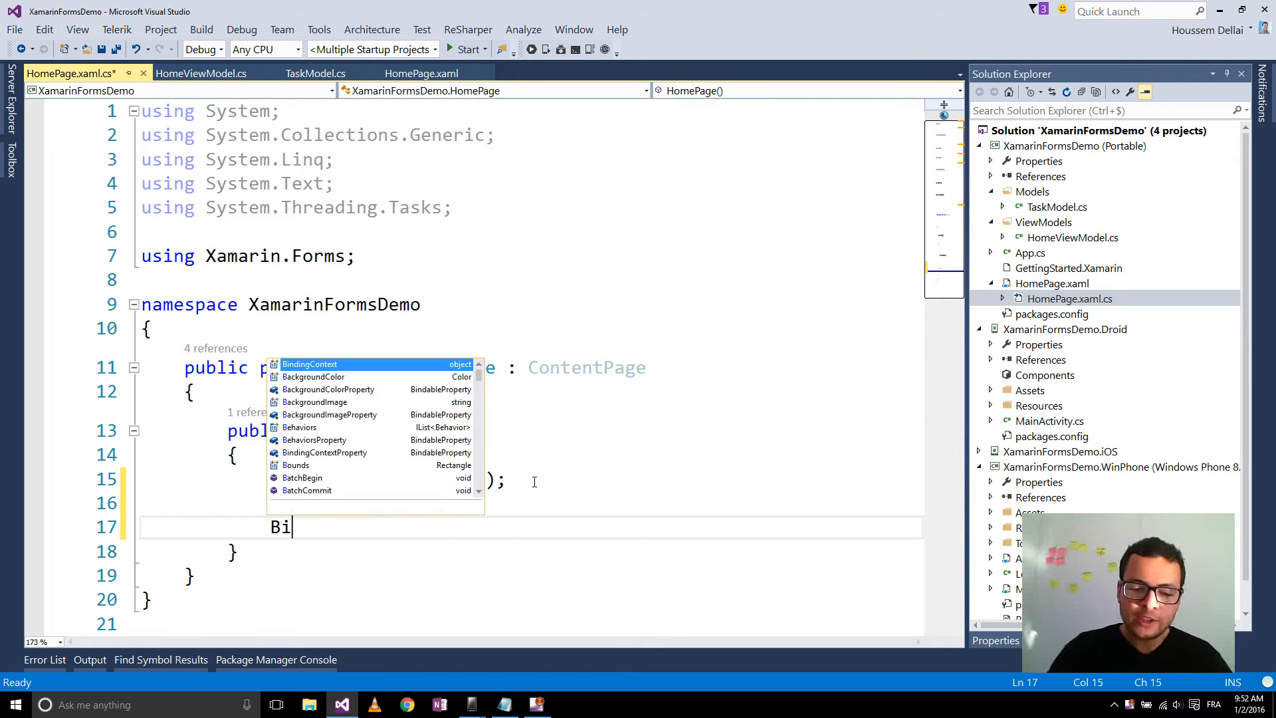
pyautogui.write('ndingContext =')
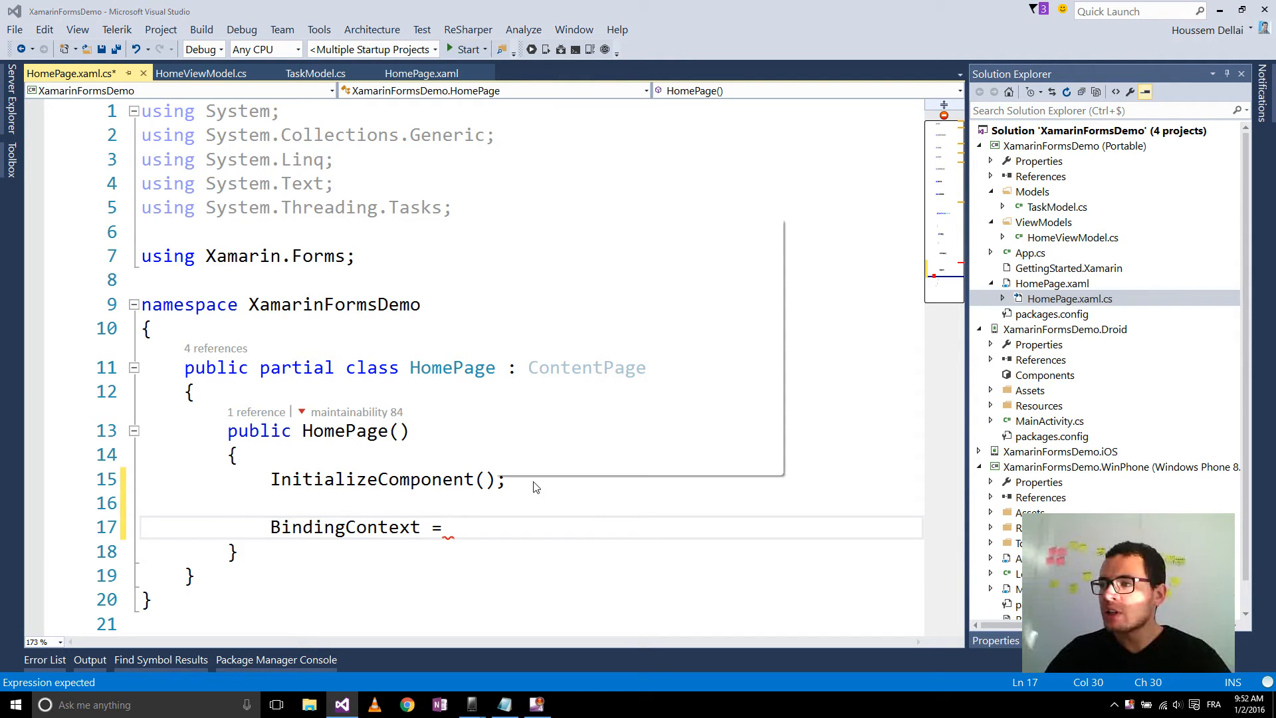
pyautogui.click(200, 73)
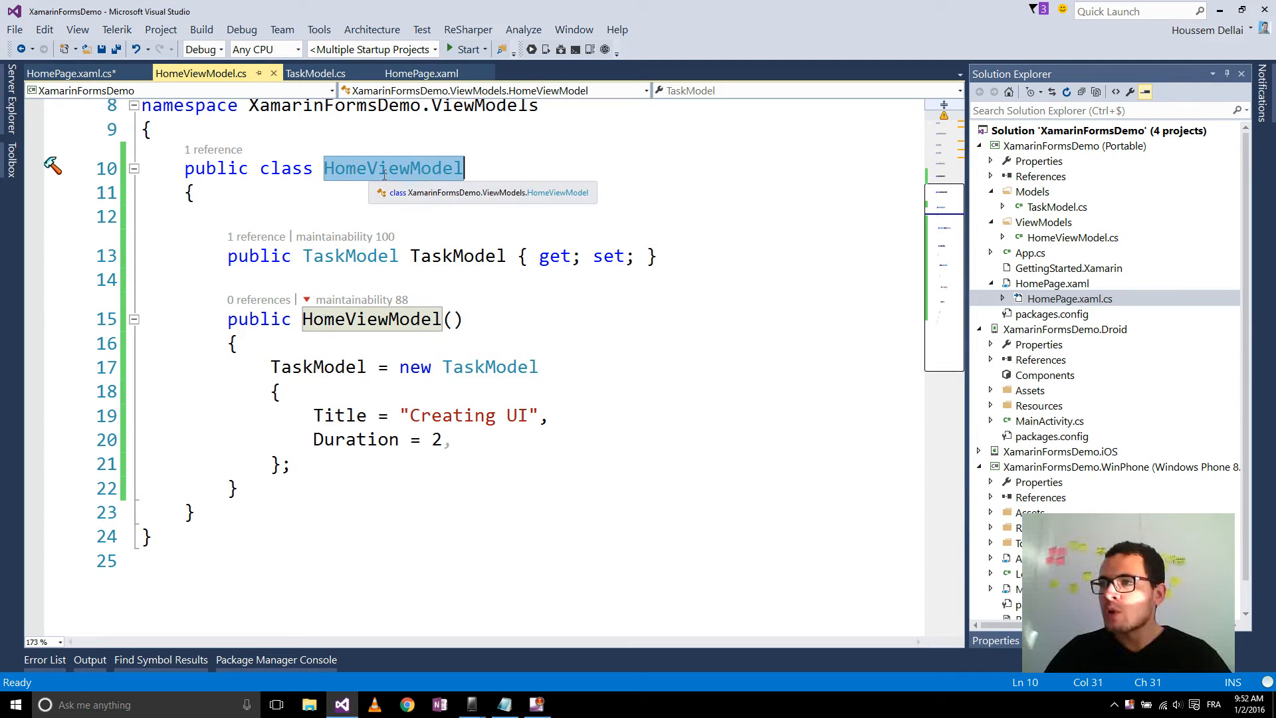
pyautogui.moveTo(447, 200)
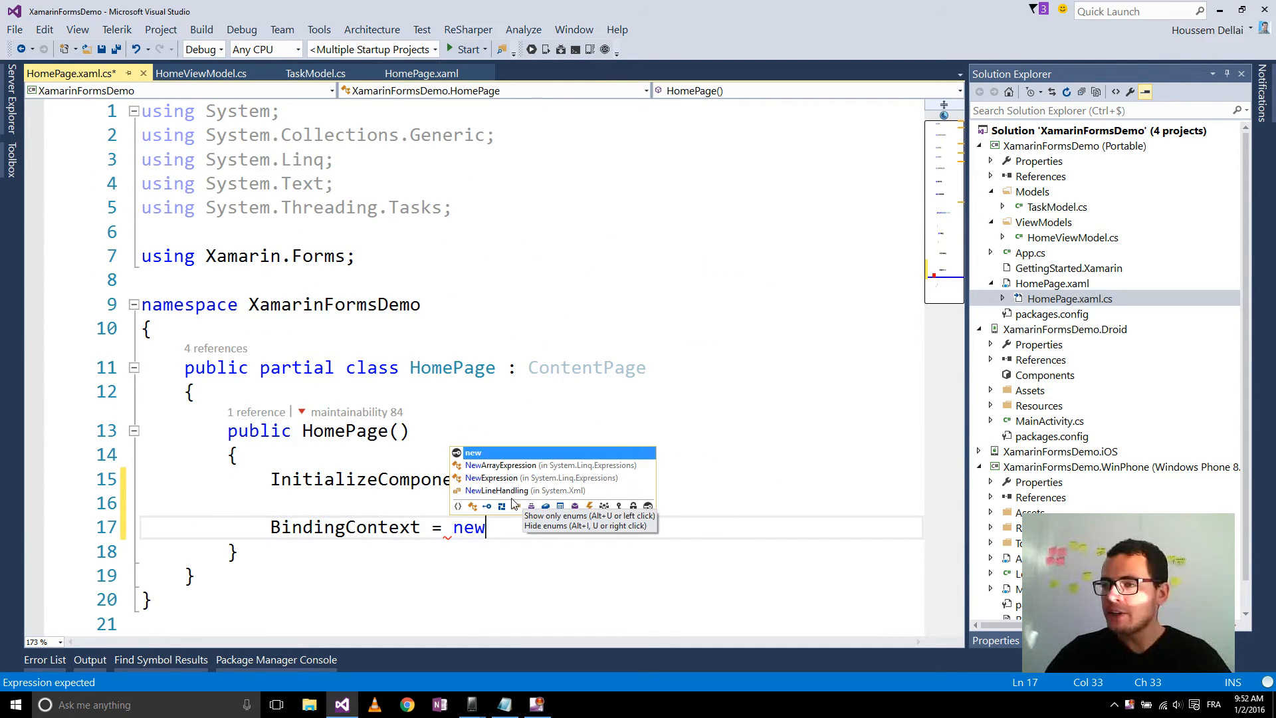
pyautogui.write('H')
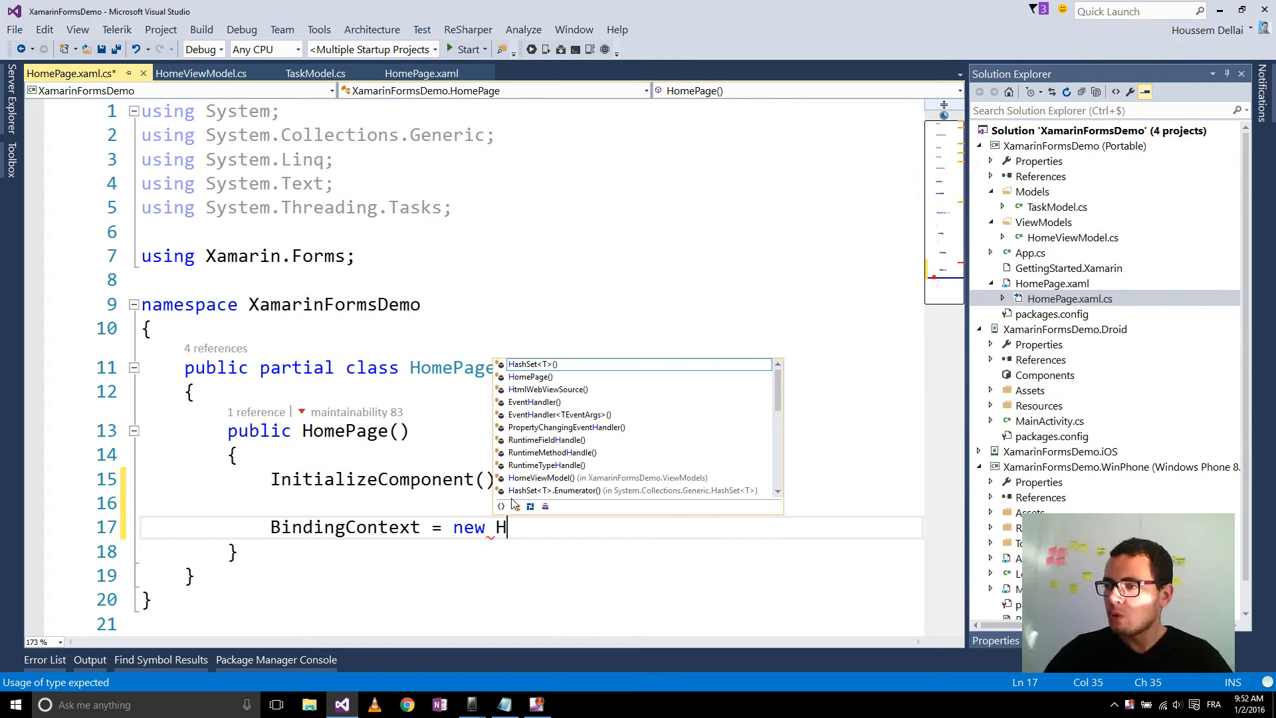
pyautogui.write('omeViewModel();')
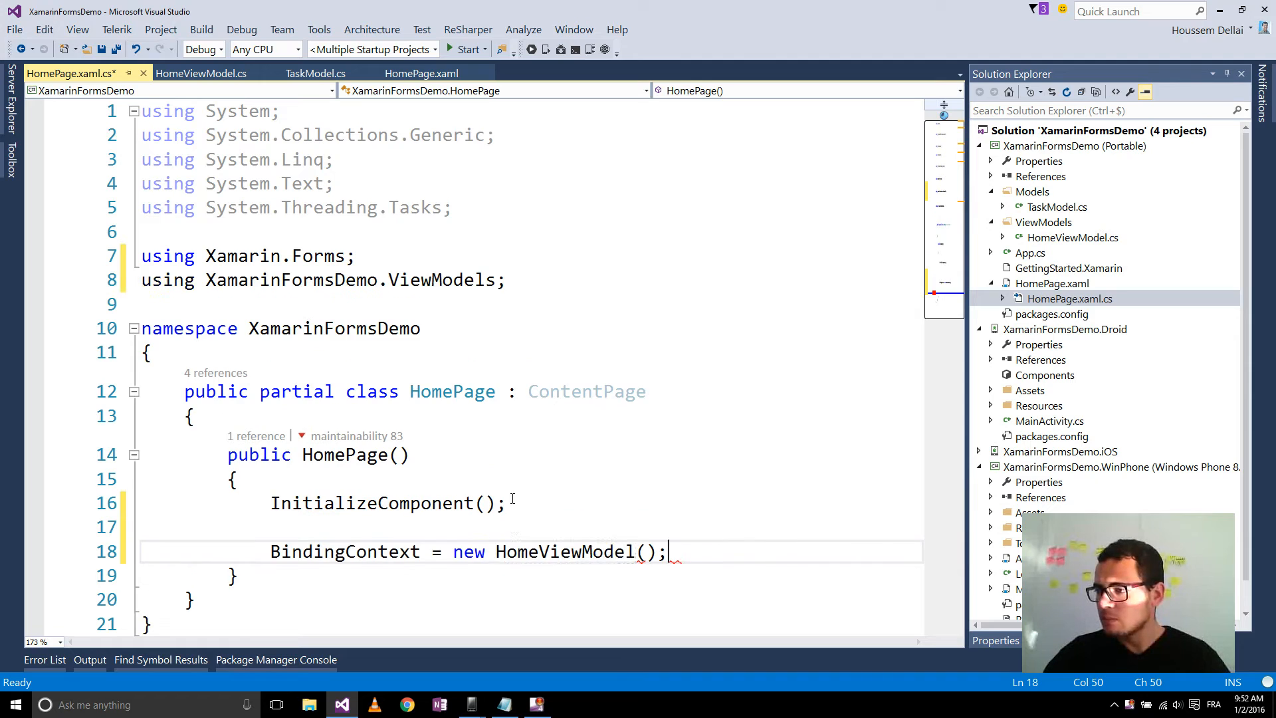
pyautogui.scroll(-3)
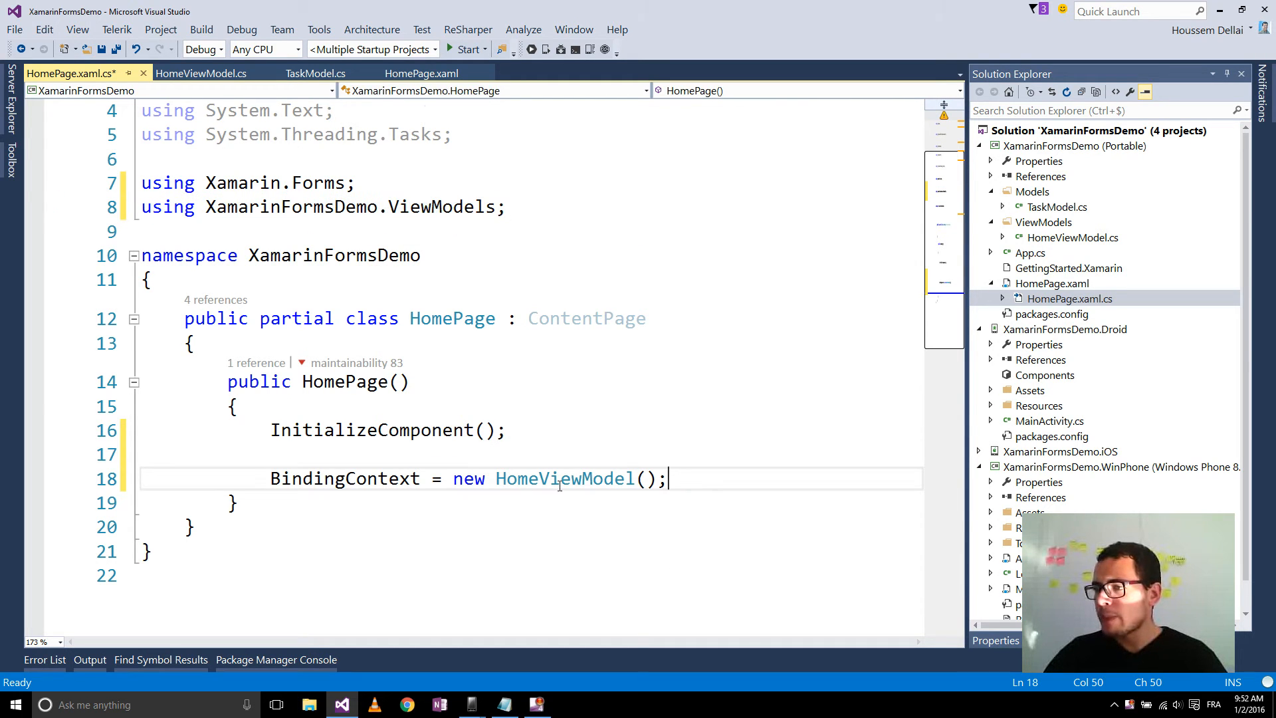
pyautogui.doubleClick(343, 381)
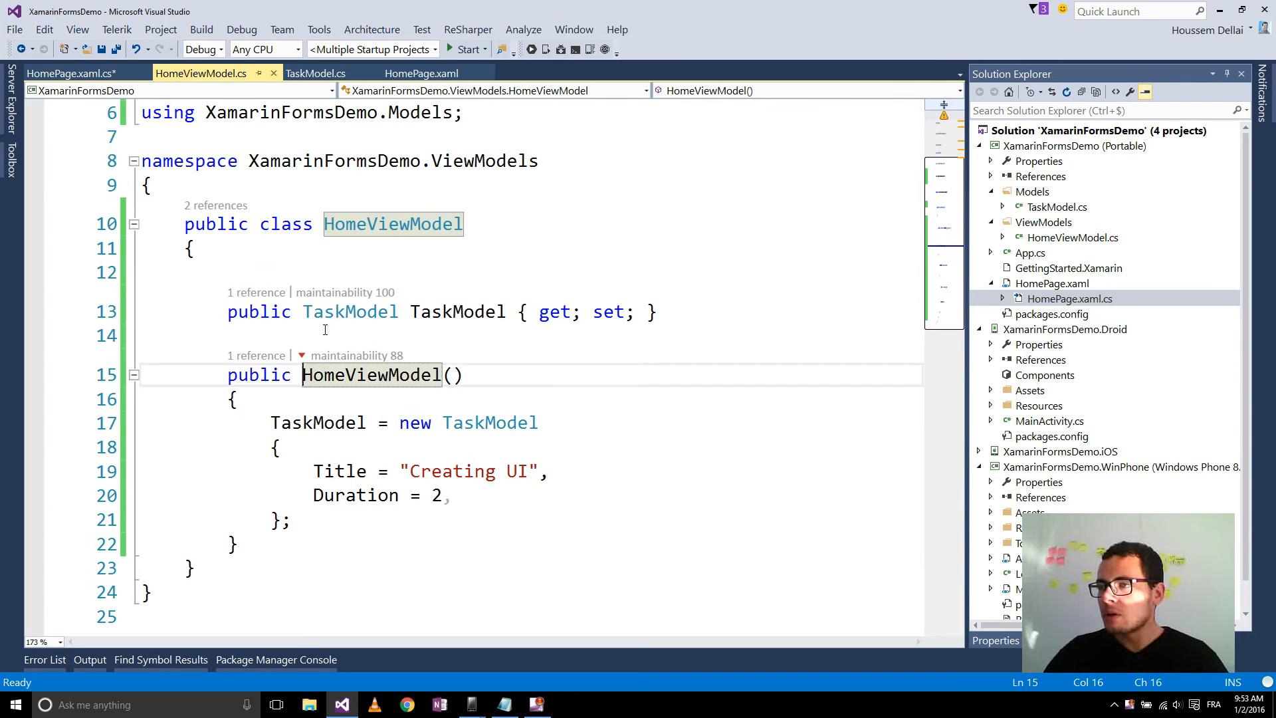
# - Check the TaskModel property name in HomeViewModel.cs, then return to HomePage.xaml
pyautogui.click(421, 345)
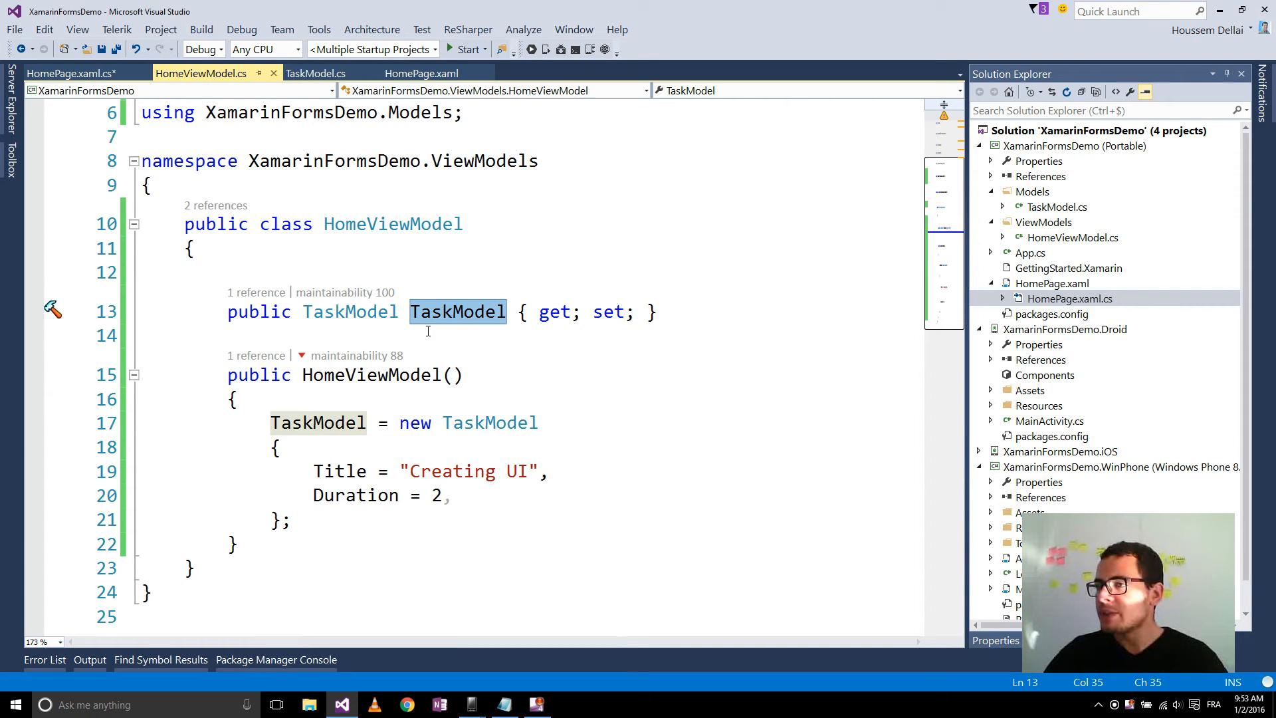
pyautogui.moveTo(452, 312)
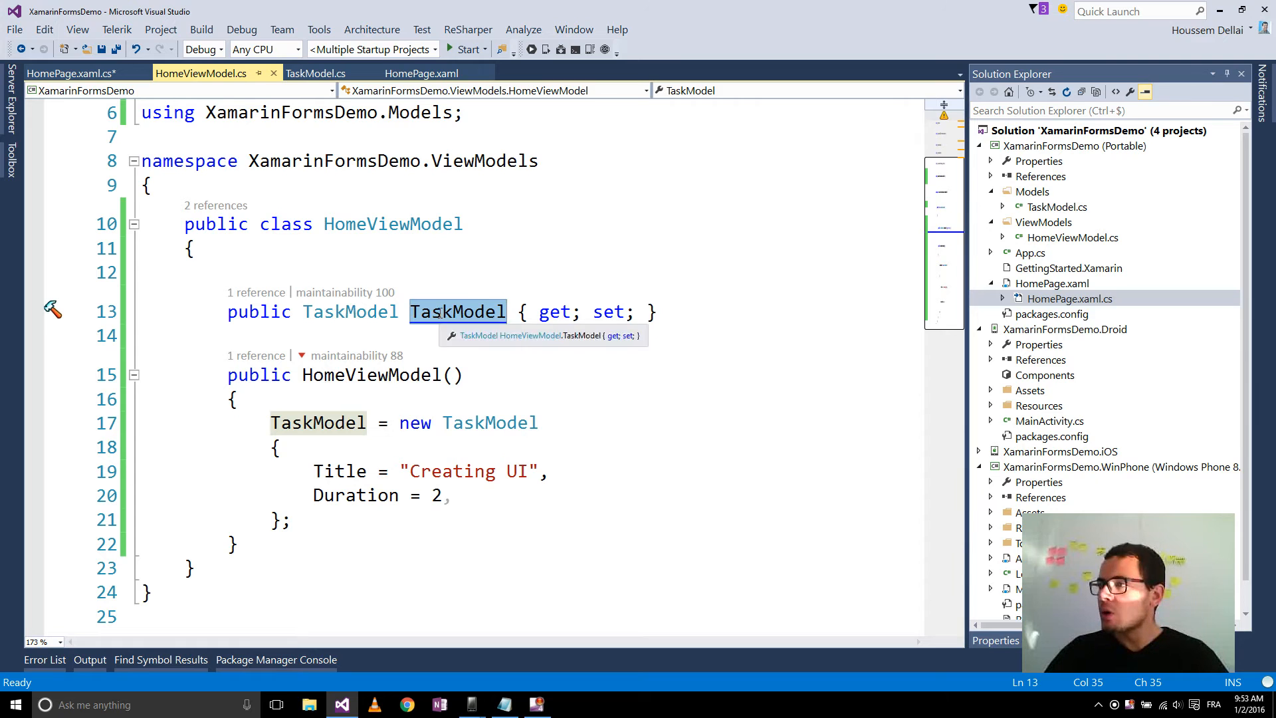
pyautogui.click(426, 73)
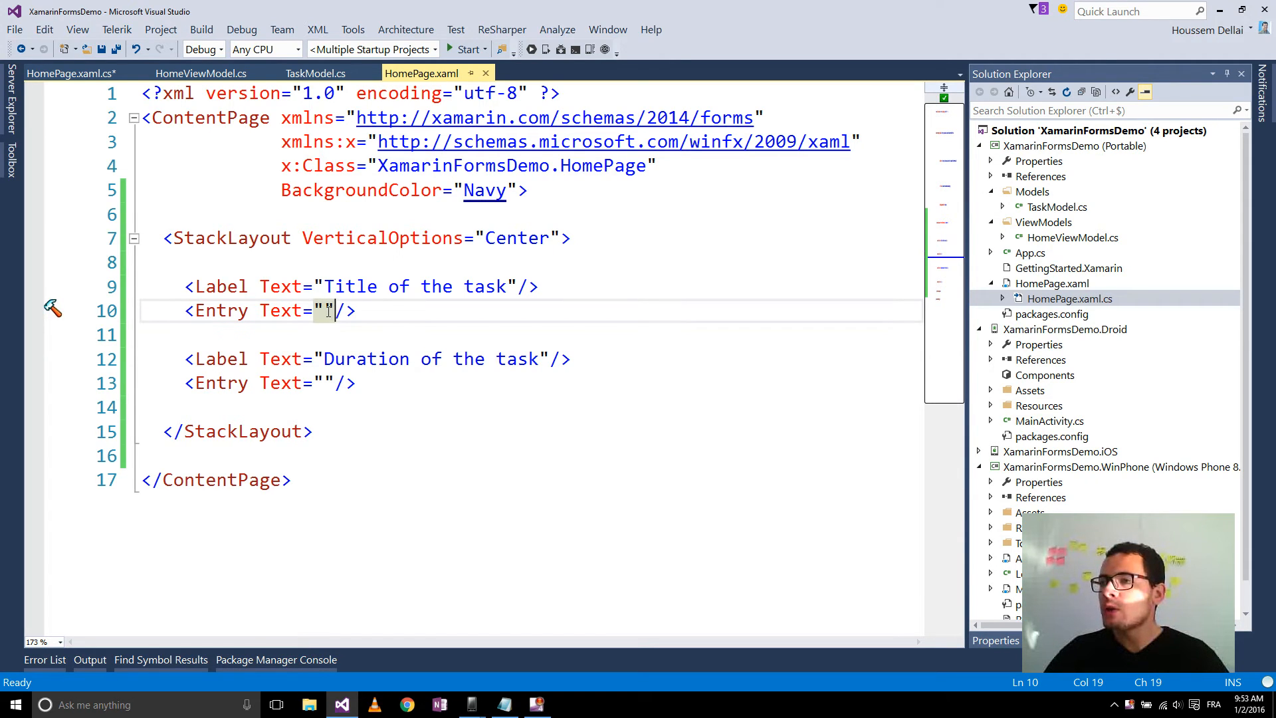
# - Begin the first Entry's Text binding as {Binding TaskModel}, copying the name from HomeViewModel
pyautogui.press('Backspace')
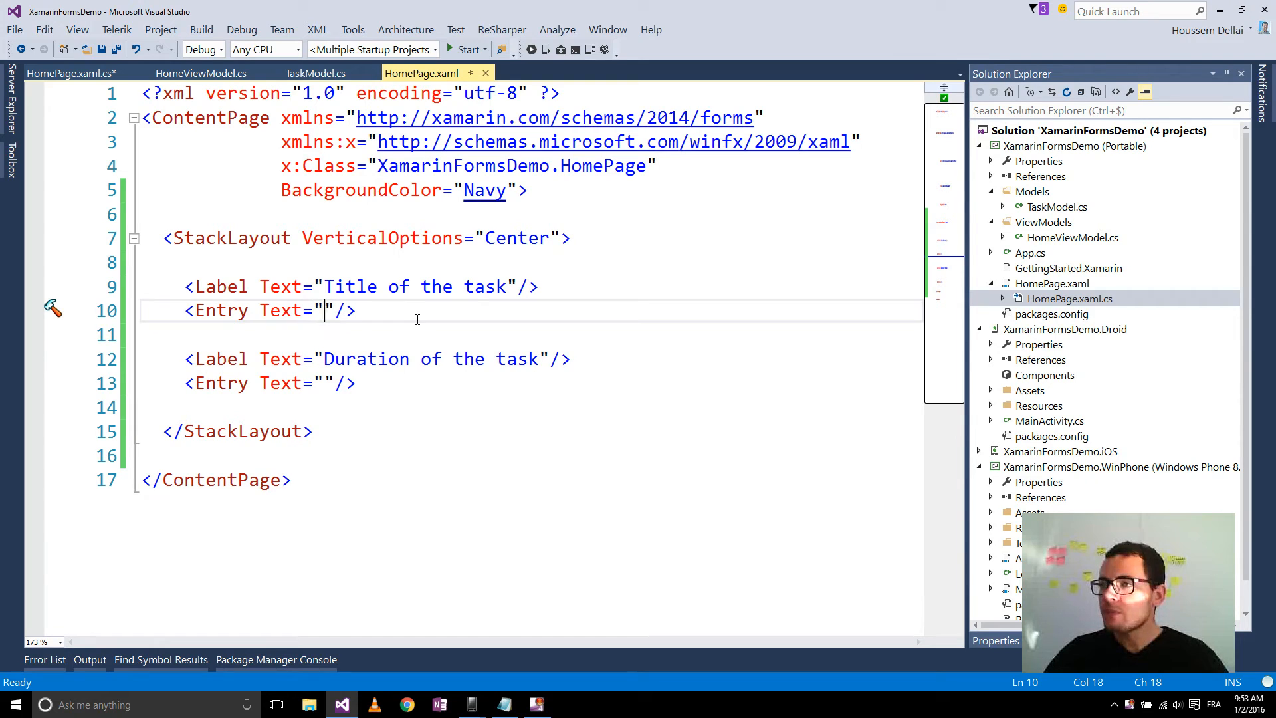
pyautogui.write('{}')
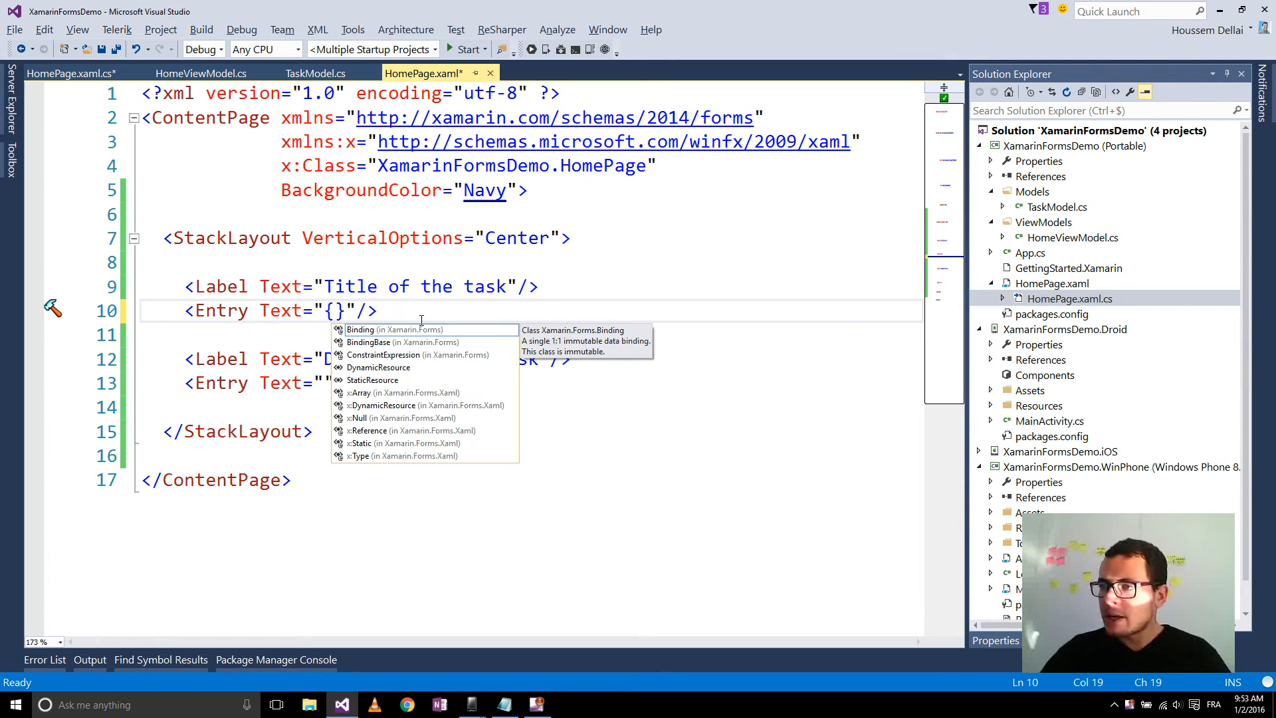
pyautogui.write('Binding')
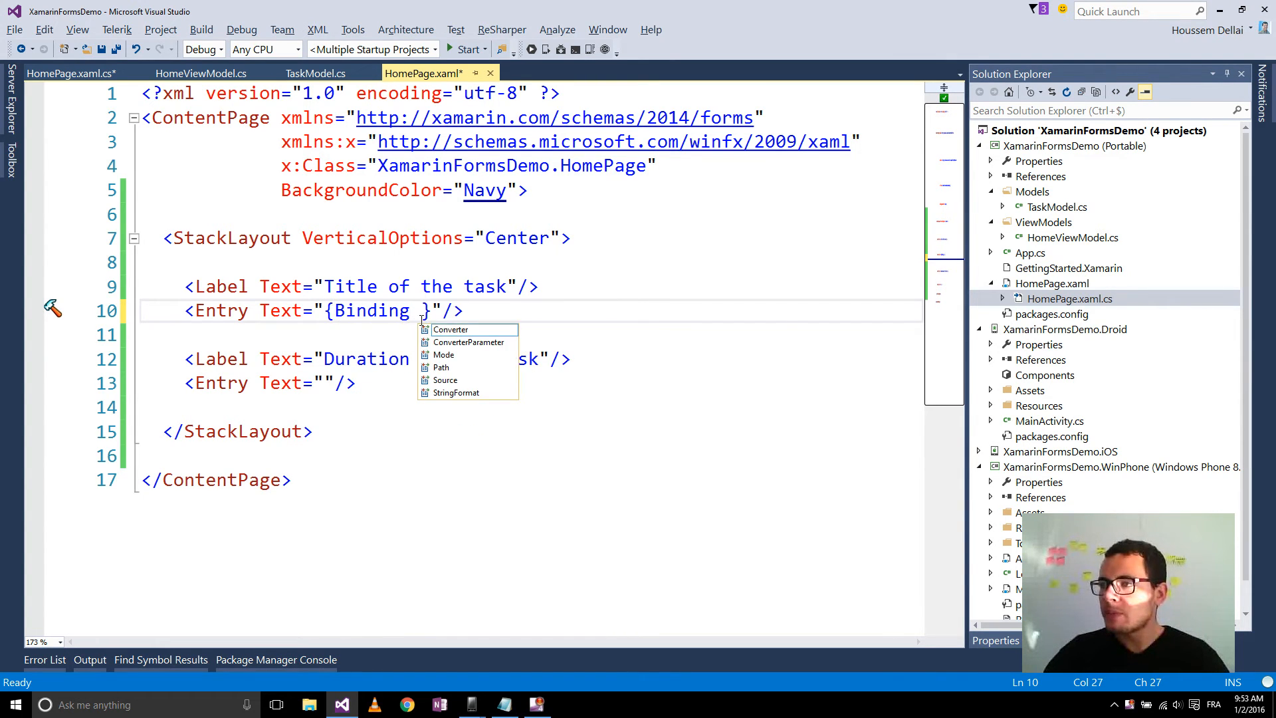
pyautogui.moveTo(451, 330)
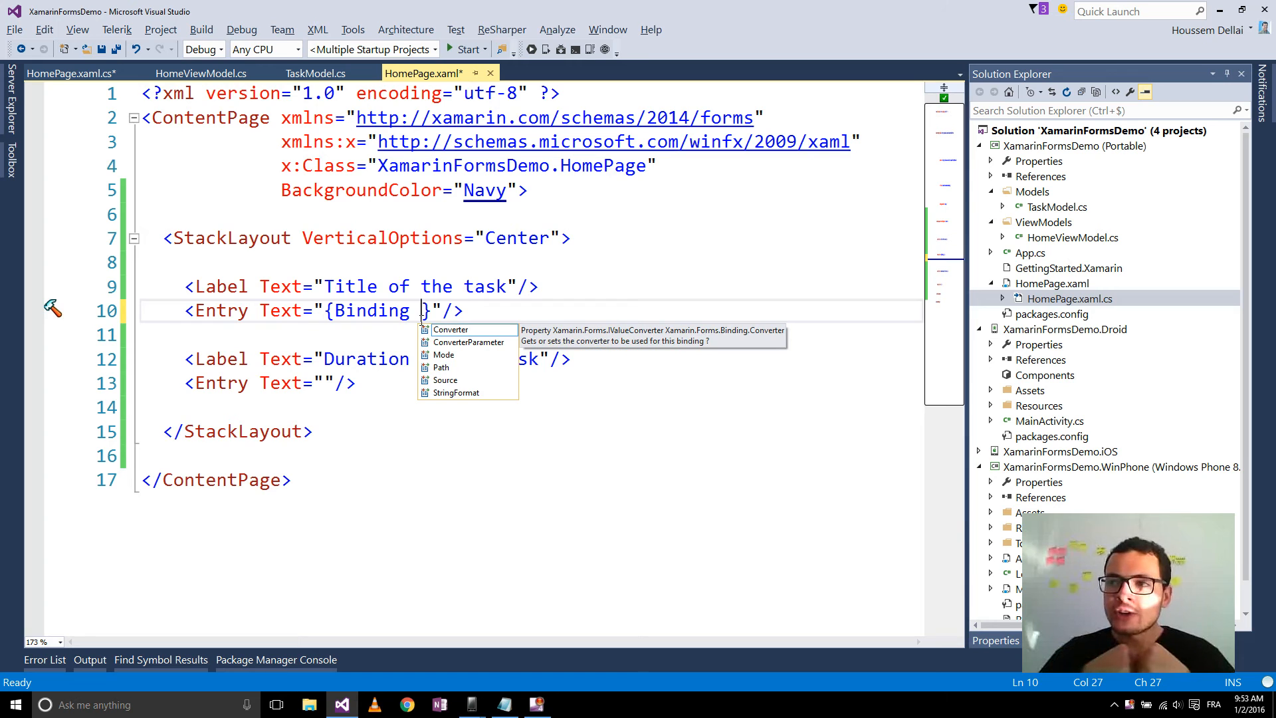
pyautogui.press('ctrl+tab')
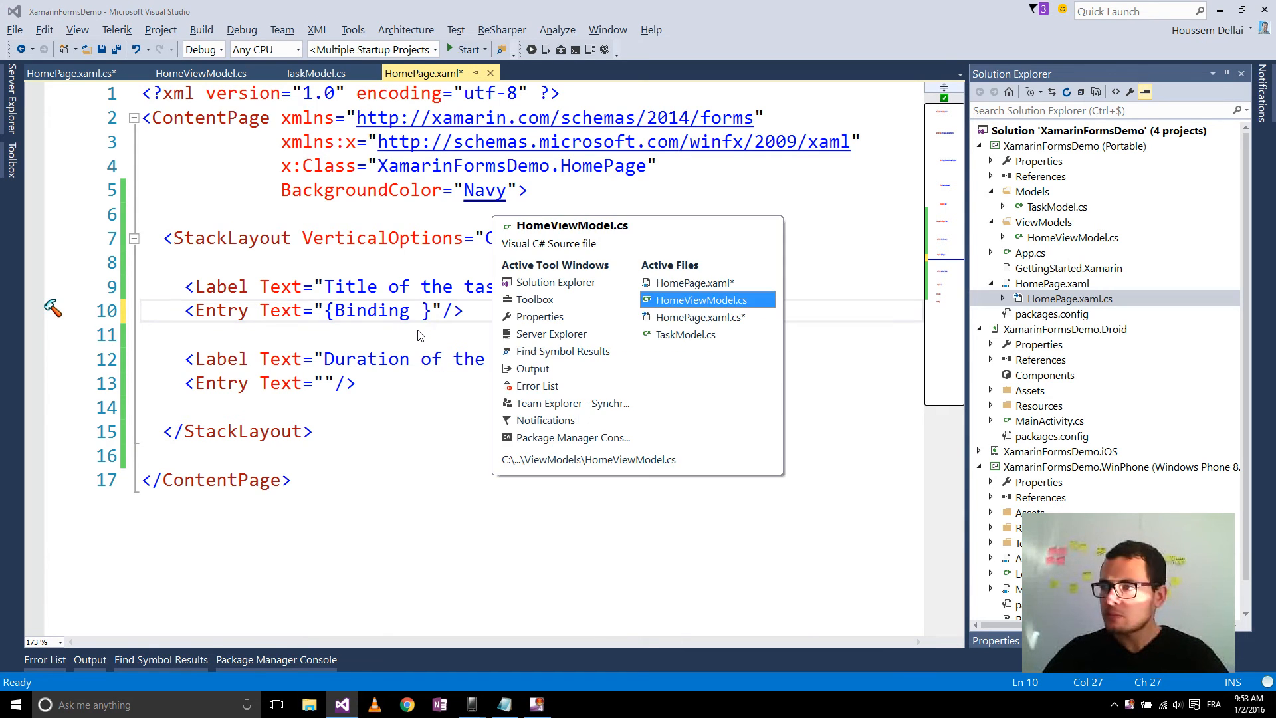
pyautogui.click(700, 300)
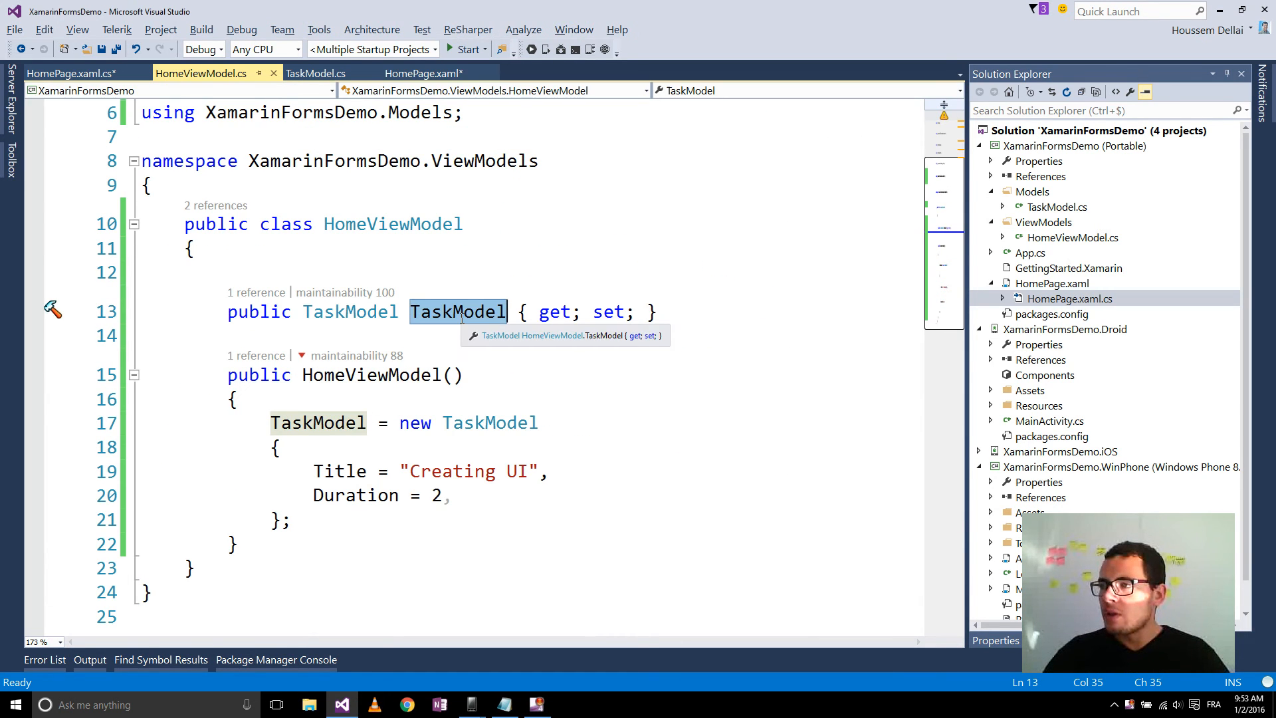
pyautogui.rightClick(457, 311)
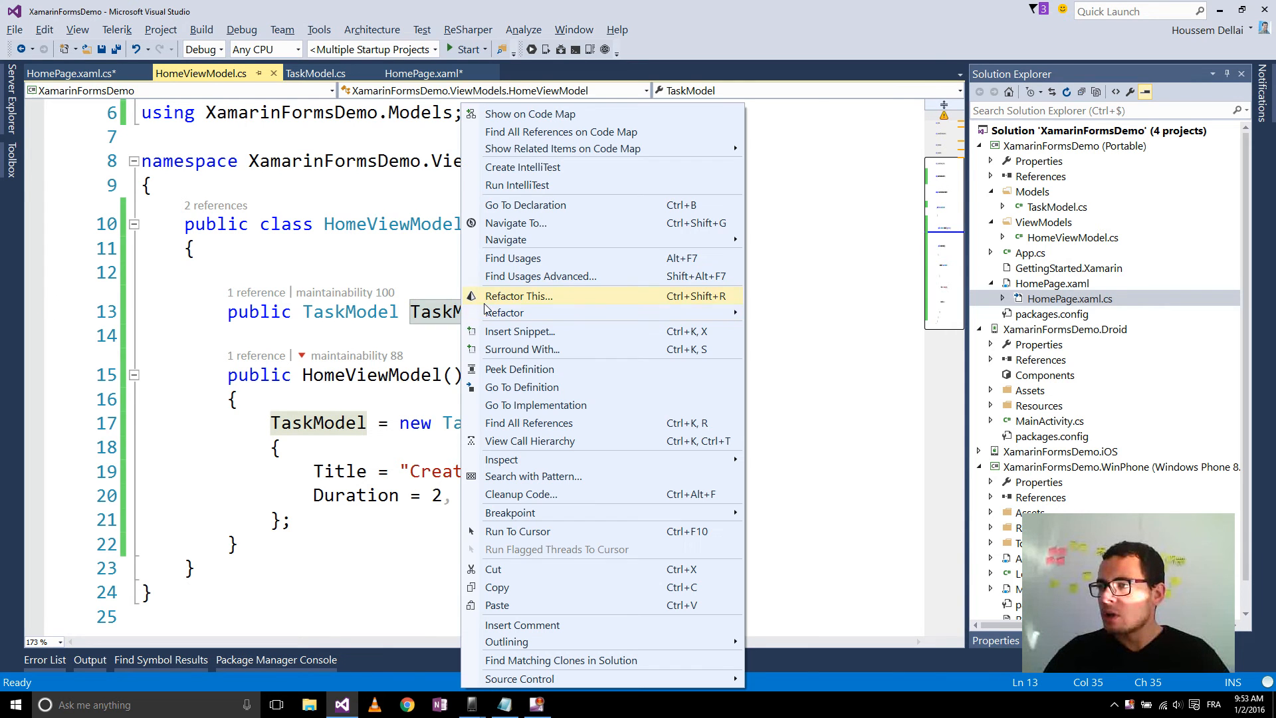
pyautogui.moveTo(518, 592)
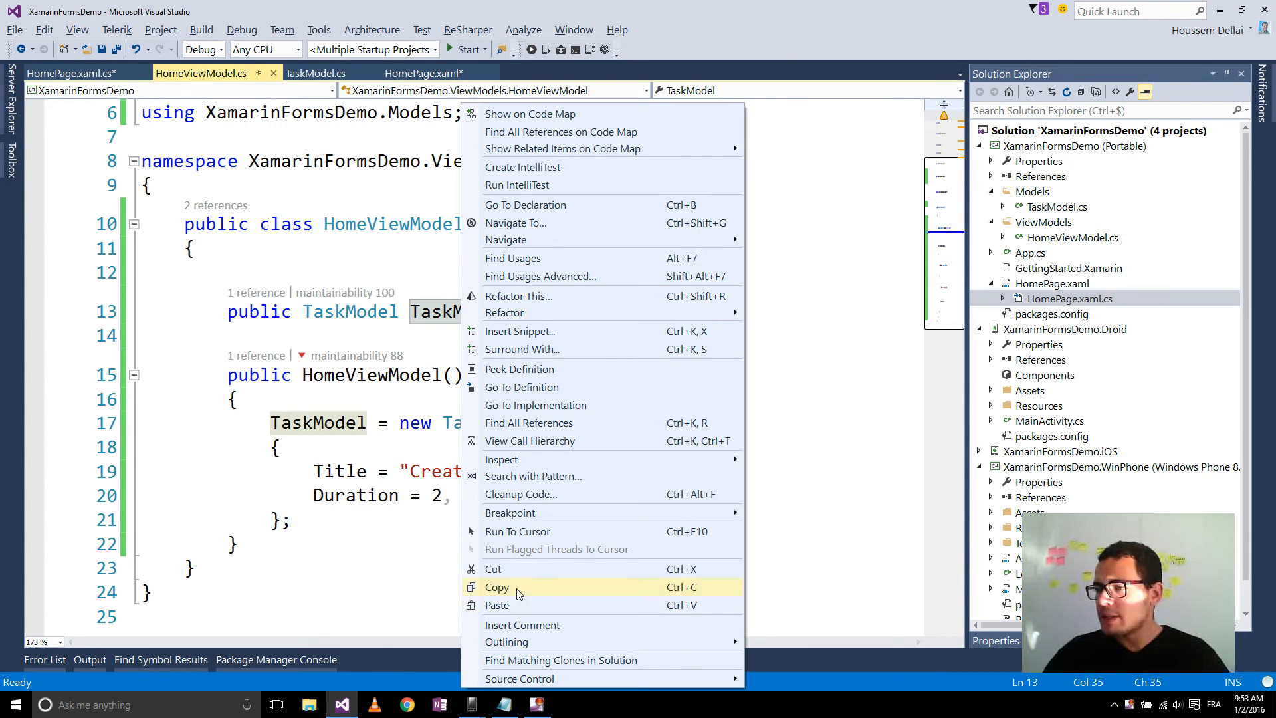
pyautogui.click(441, 72)
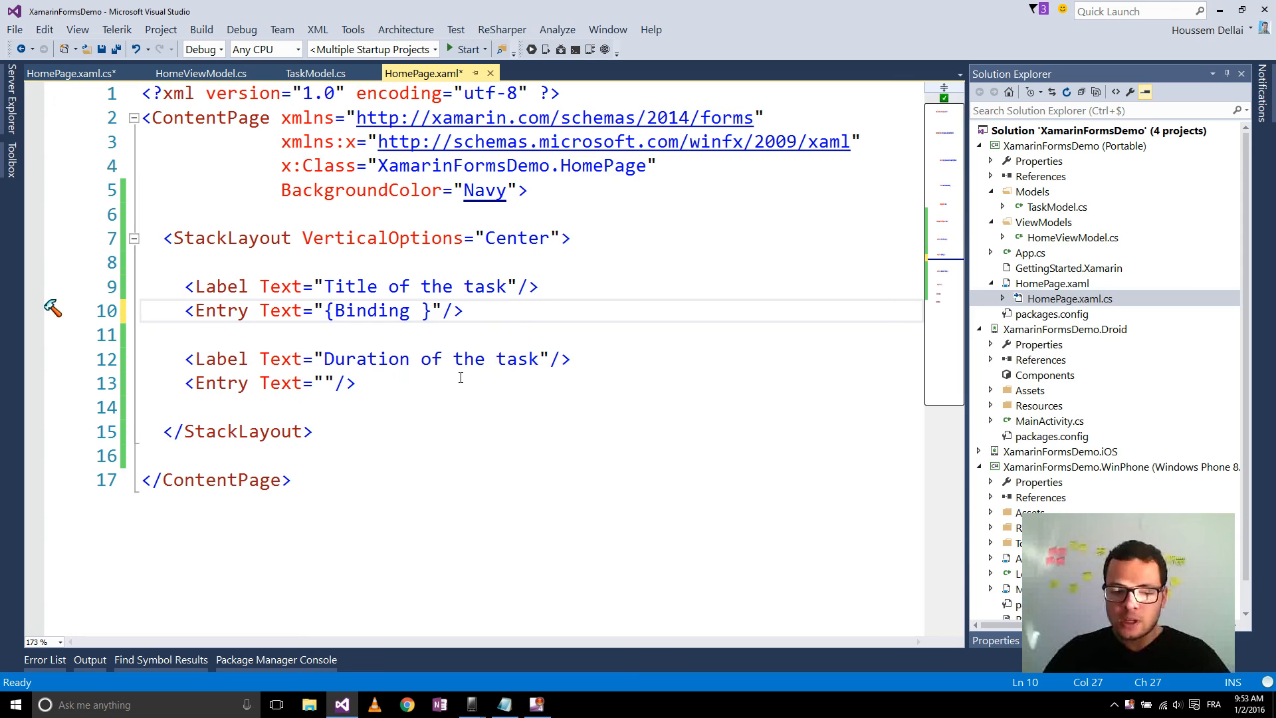
pyautogui.write('TaskModel')
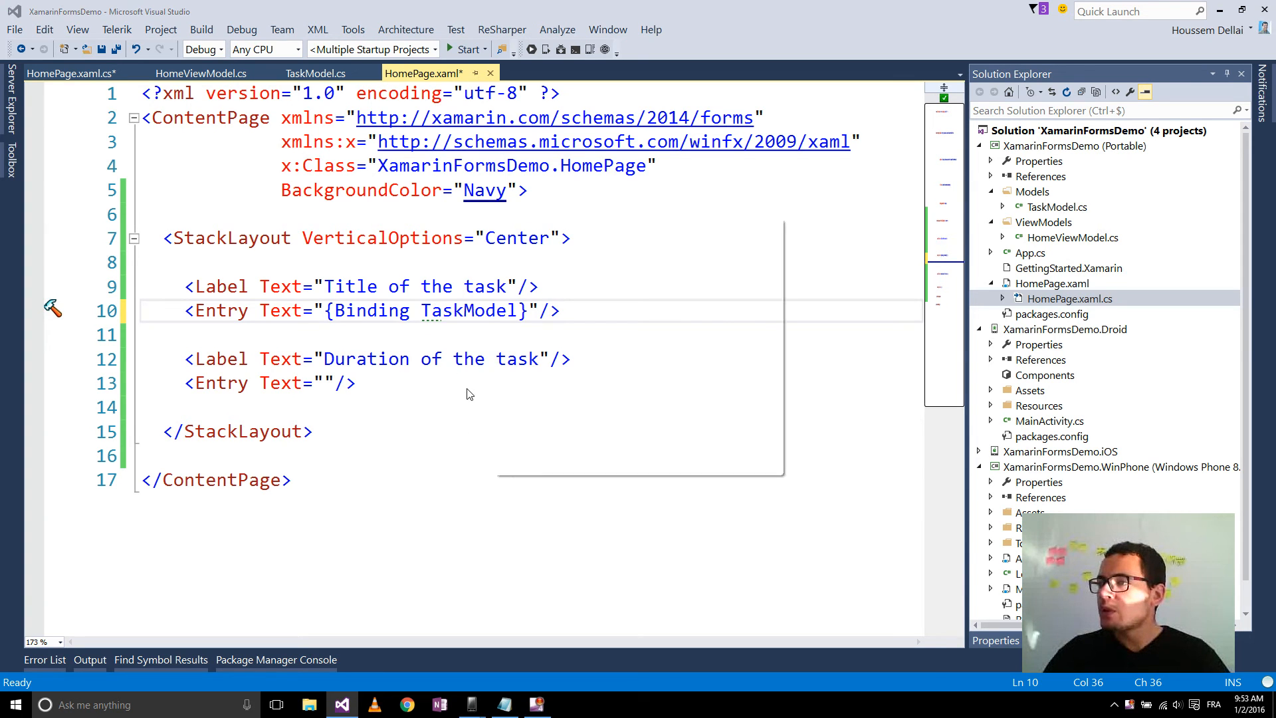
# - Look up the Title property in TaskModel and extend the binding to TaskModel.Title
pyautogui.click(319, 73)
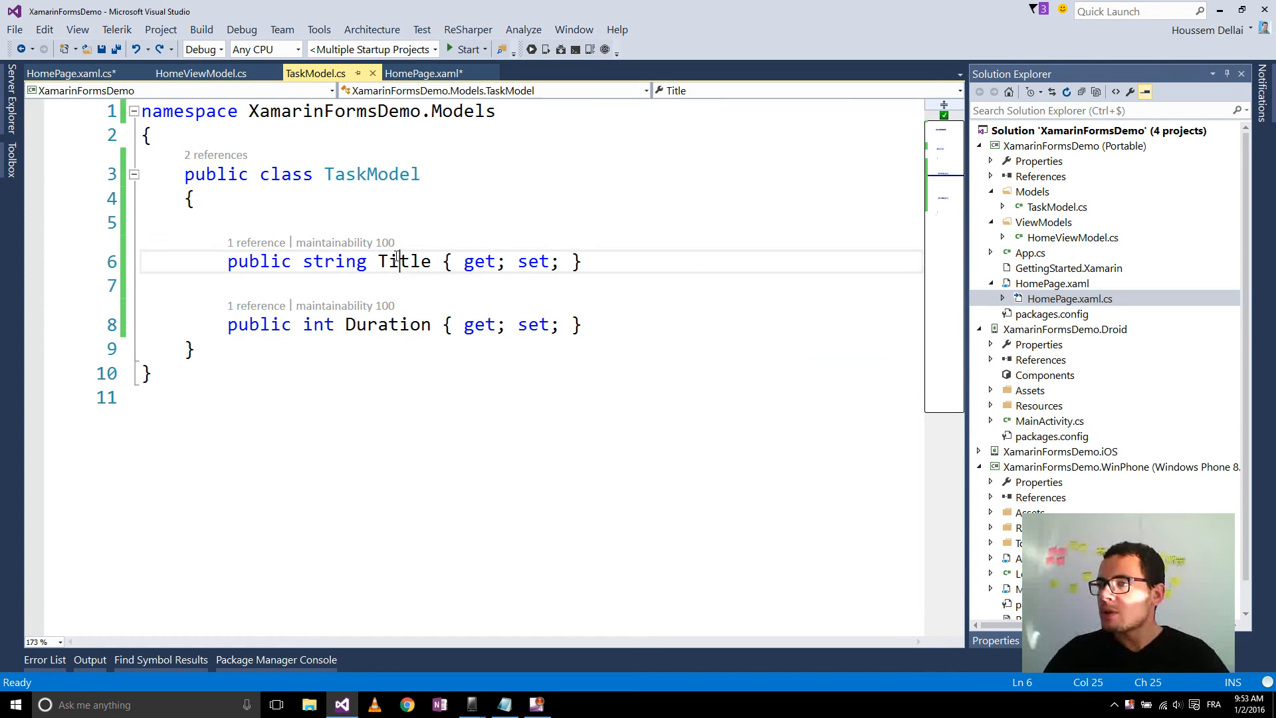
pyautogui.doubleClick(403, 261)
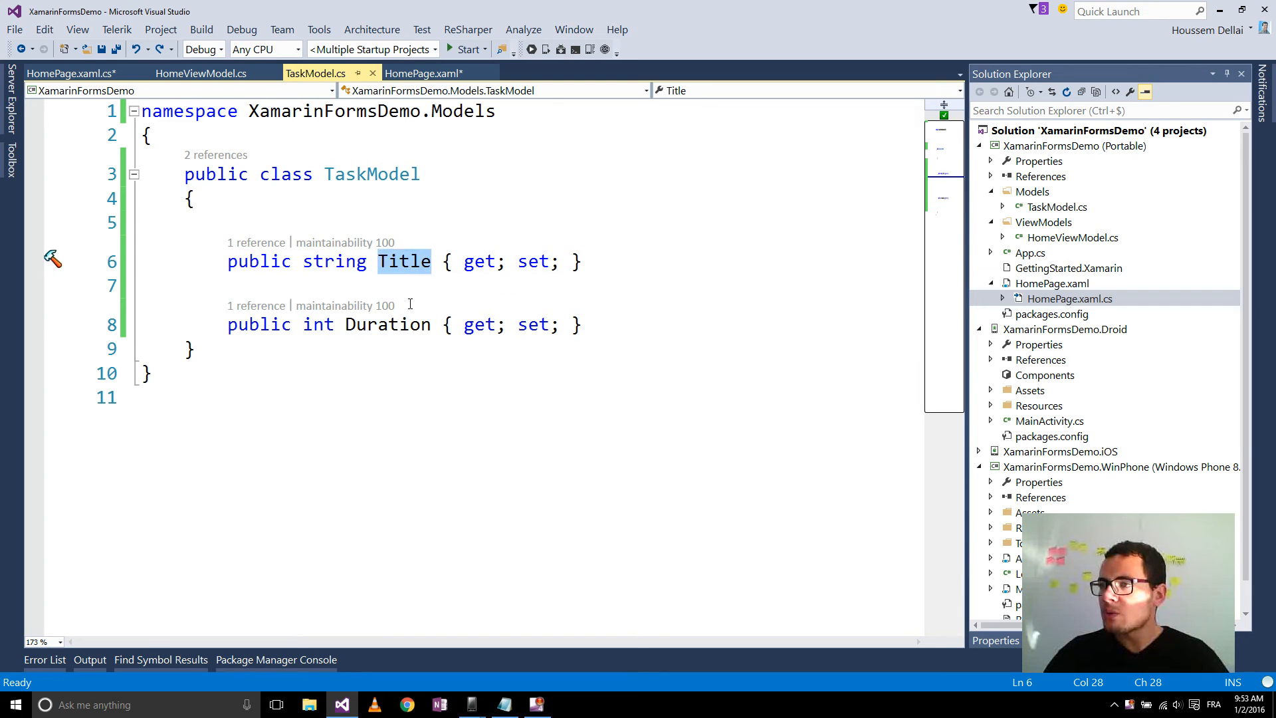
pyautogui.click(433, 73)
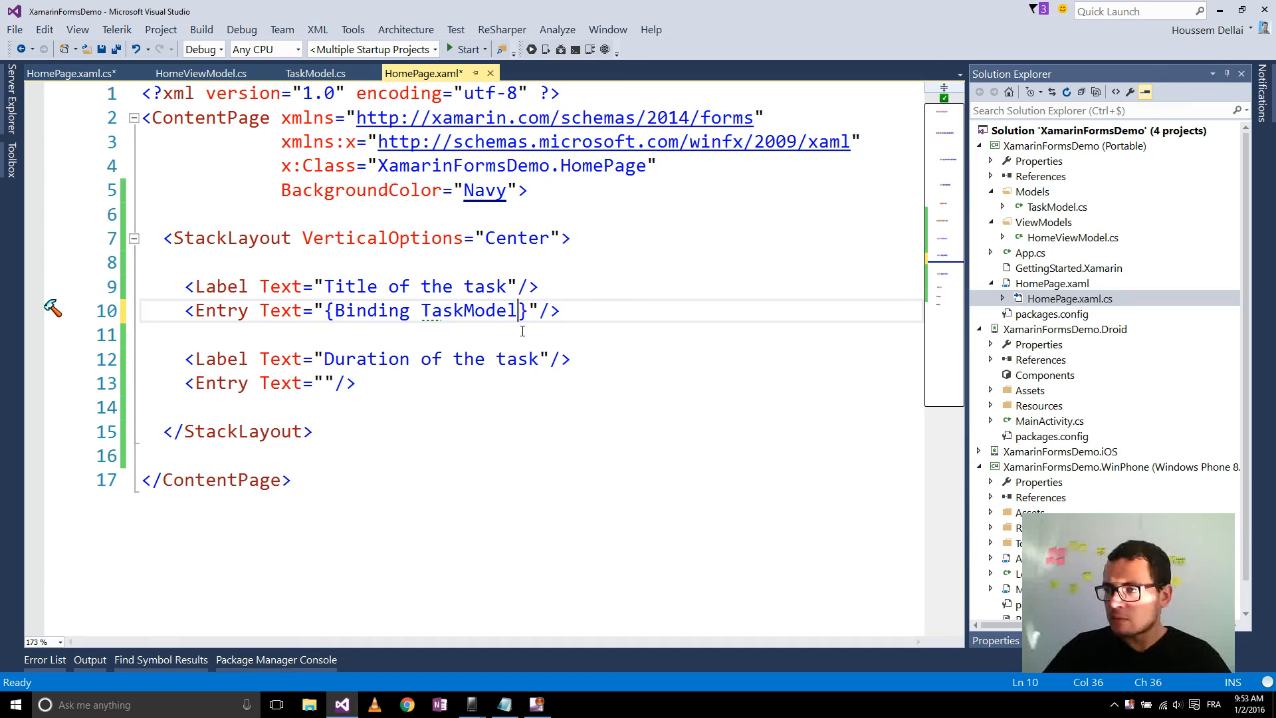
pyautogui.write('.Title')
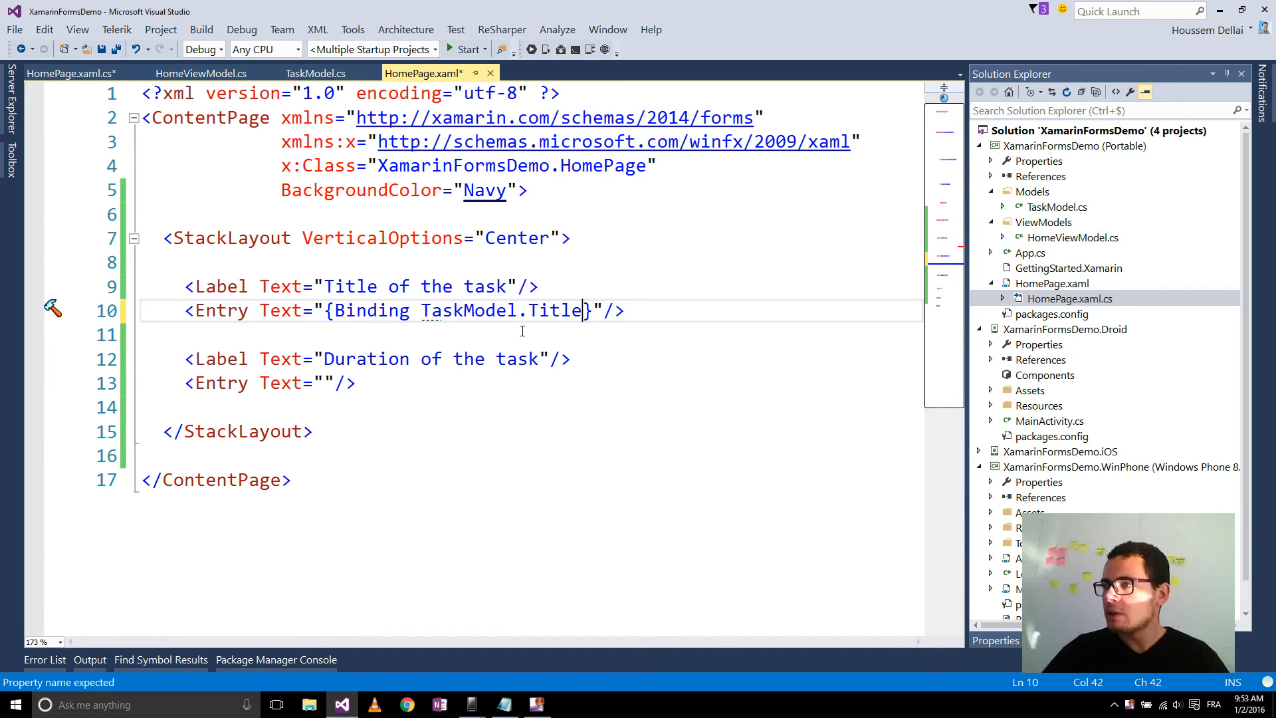
pyautogui.click(330, 382)
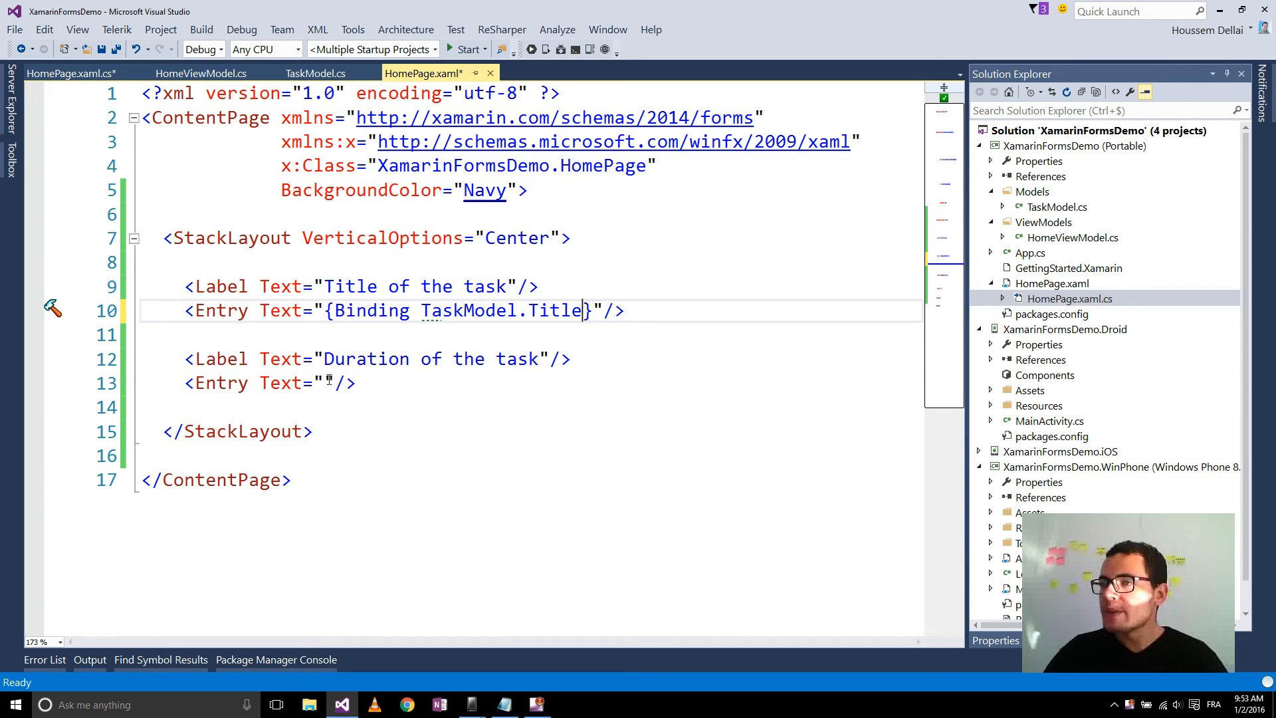
pyautogui.click(323, 382)
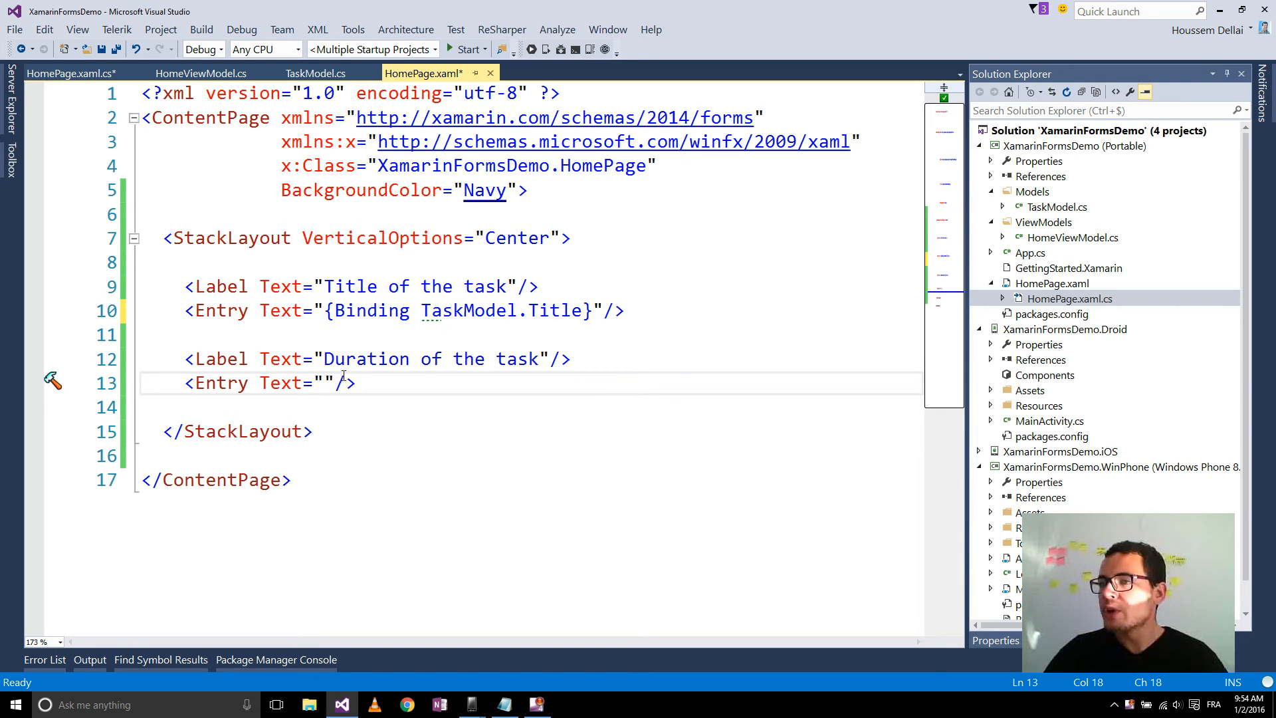
pyautogui.moveTo(362, 392)
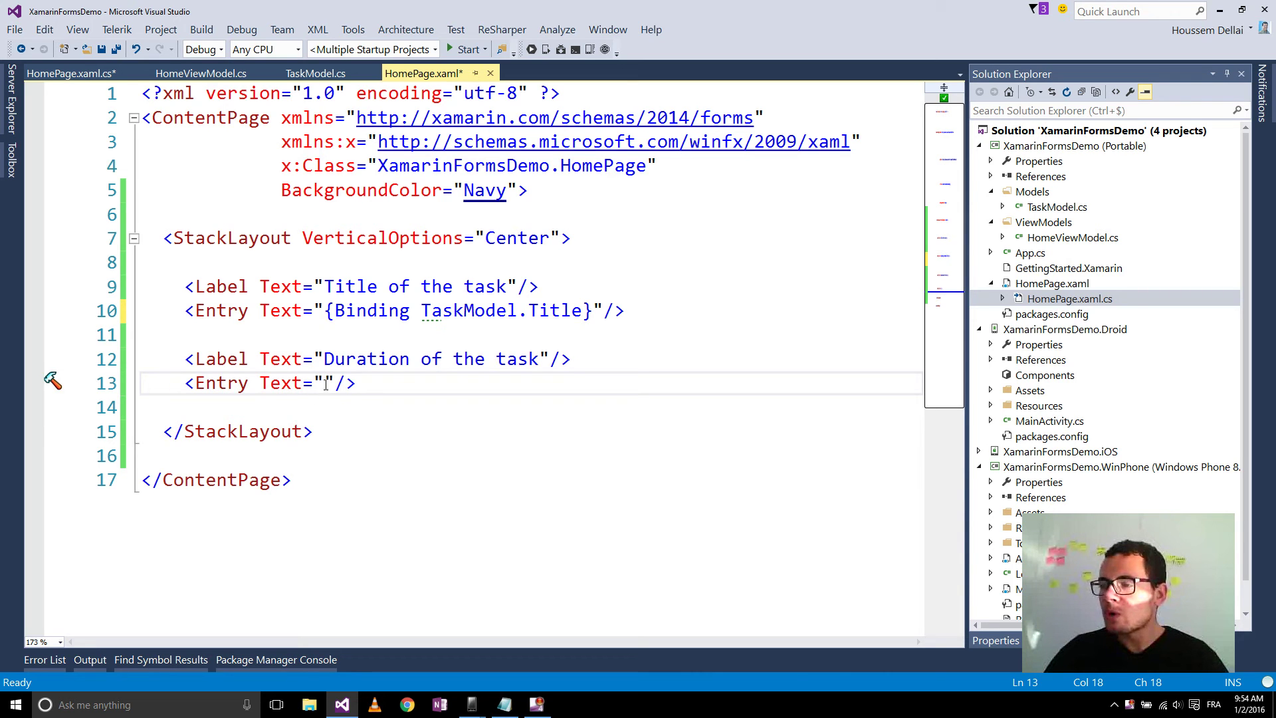
# - Bind the second Entry's Text to {Binding TaskModel.Duration} and save all files
pyautogui.write('{Bin}')
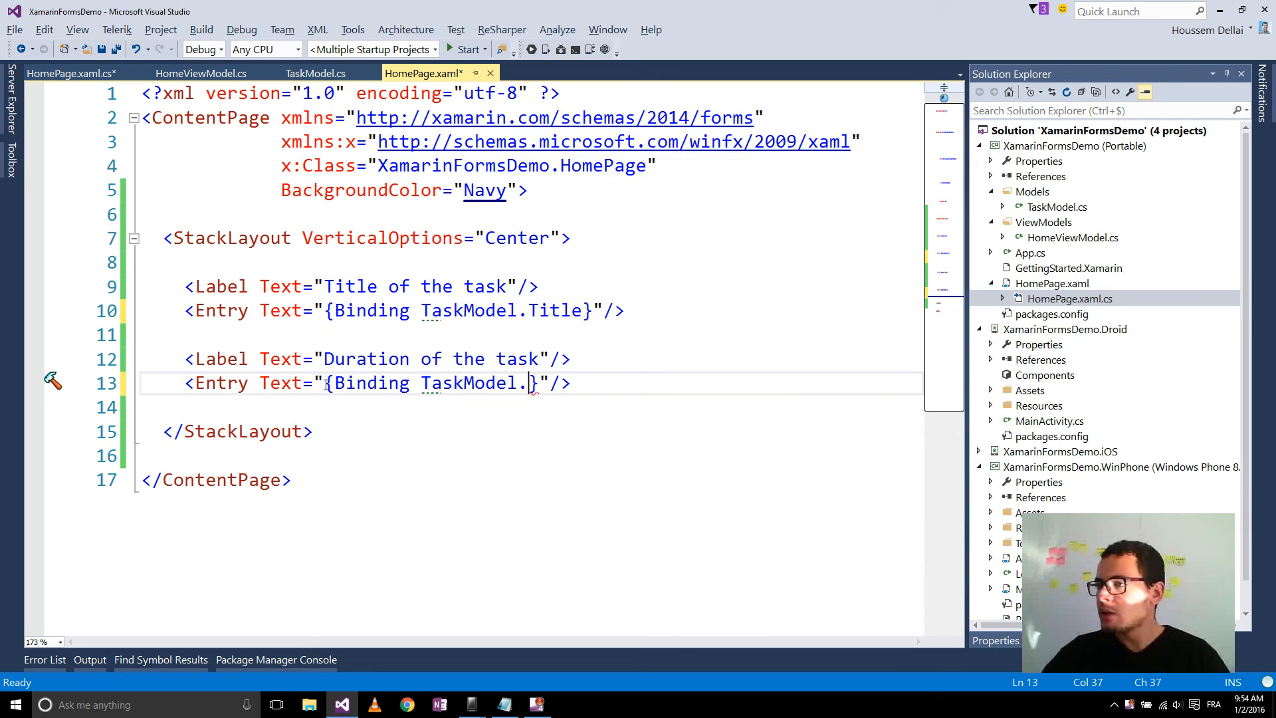
pyautogui.write('D')
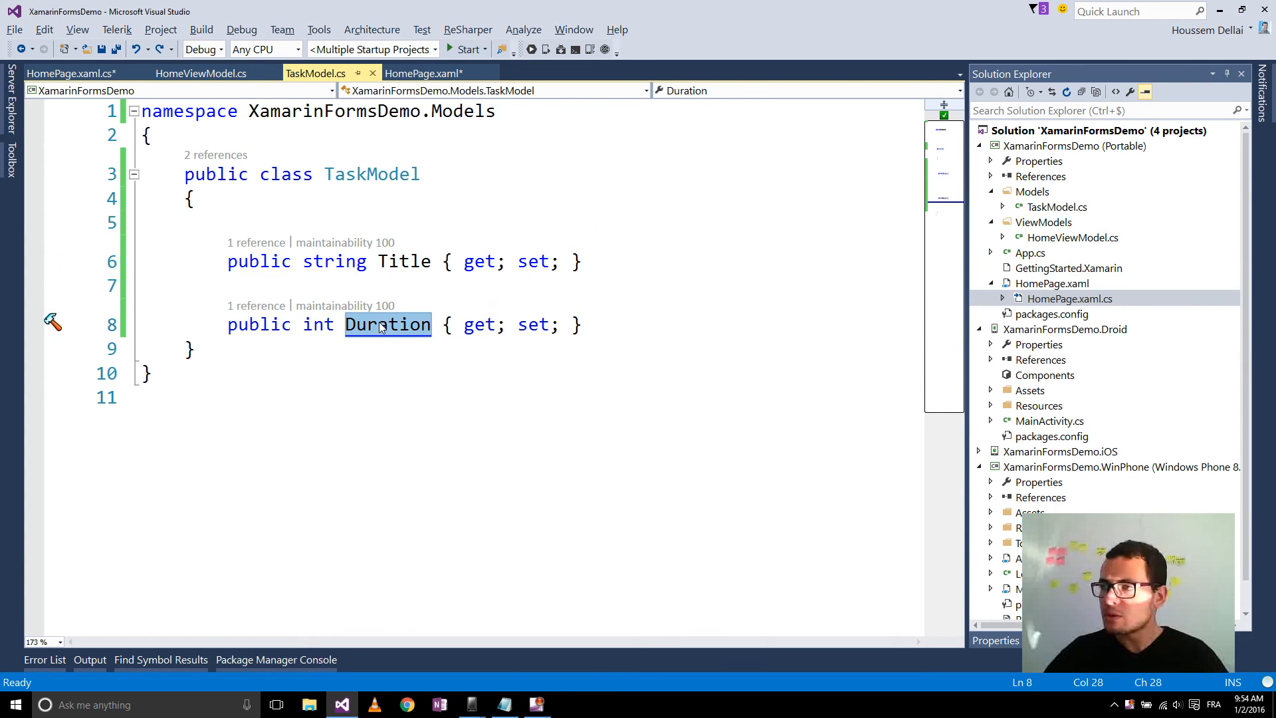
pyautogui.click(434, 73)
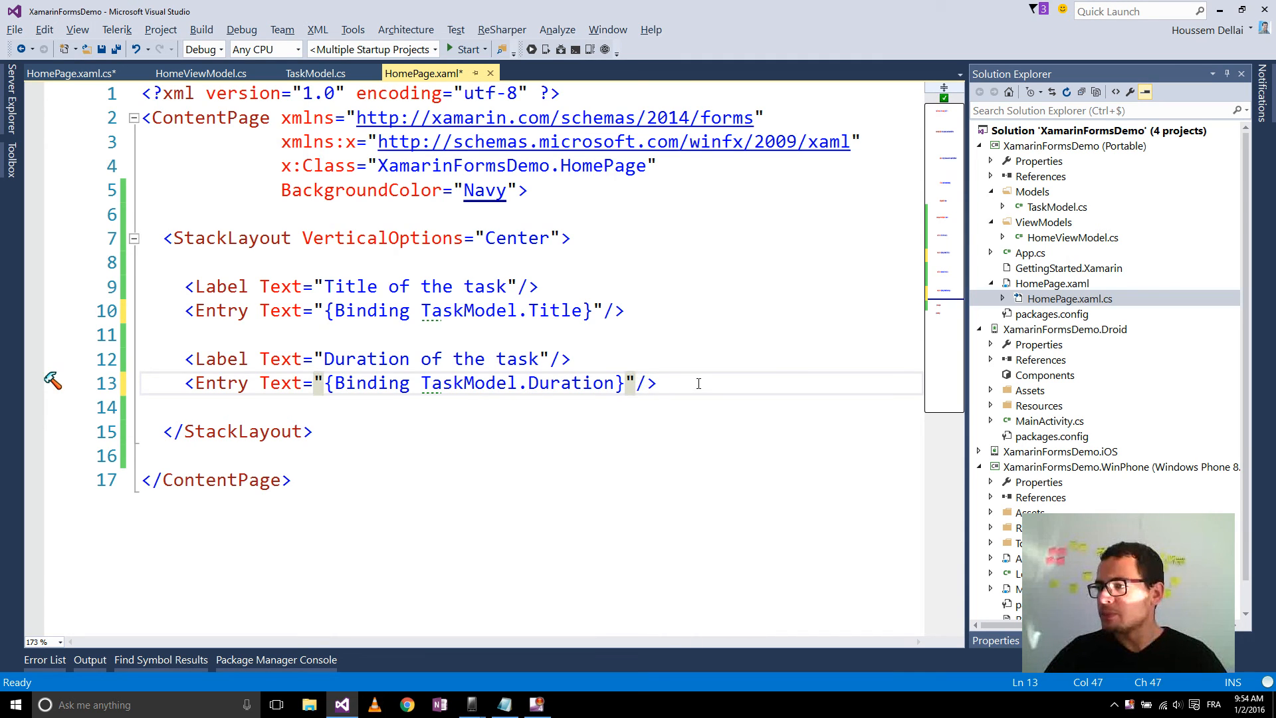
pyautogui.press('Ctrl+S')
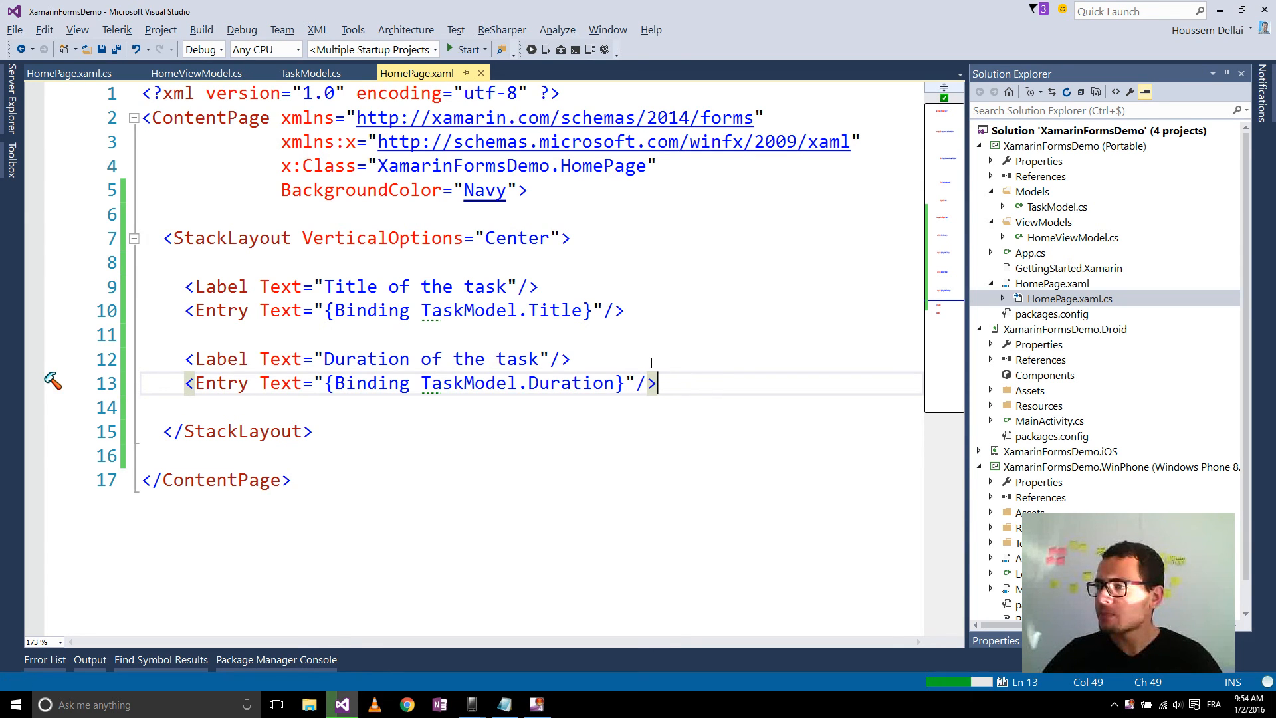
# - Deploy to Windows Phone and Android emulators, showing "Creating UI" and duration 2
pyautogui.click(462, 50)
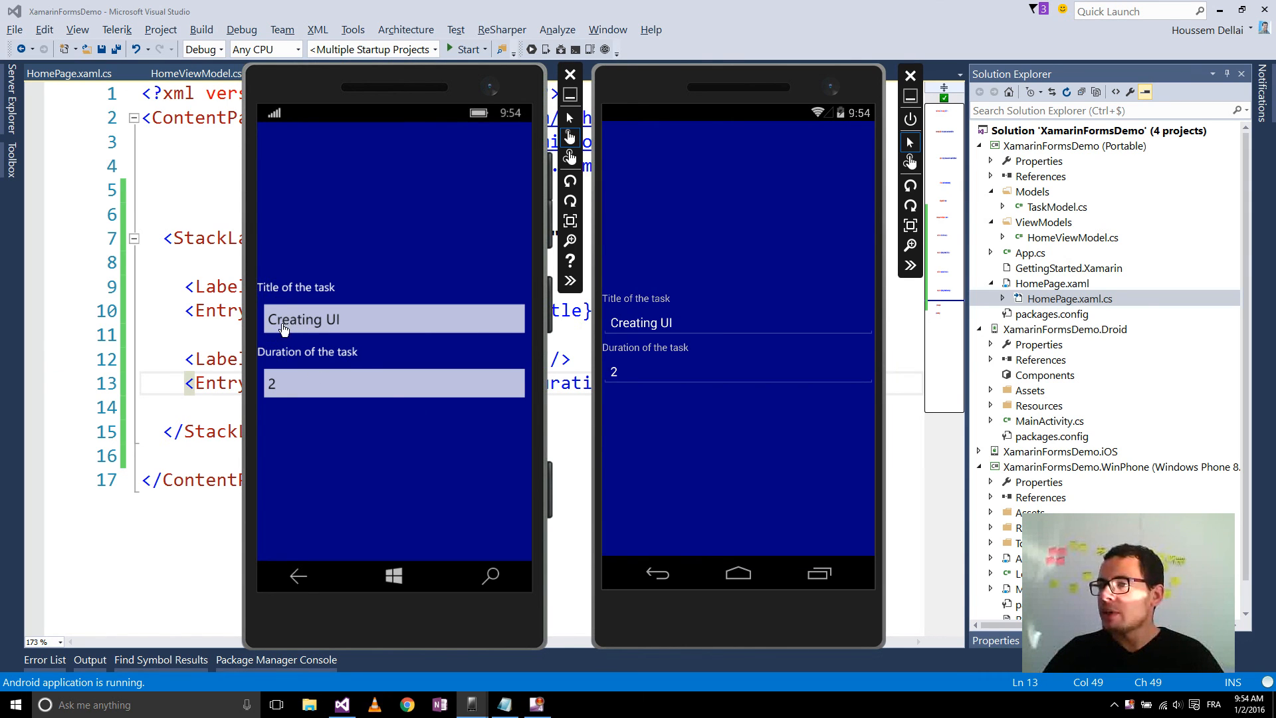
pyautogui.moveTo(301, 381)
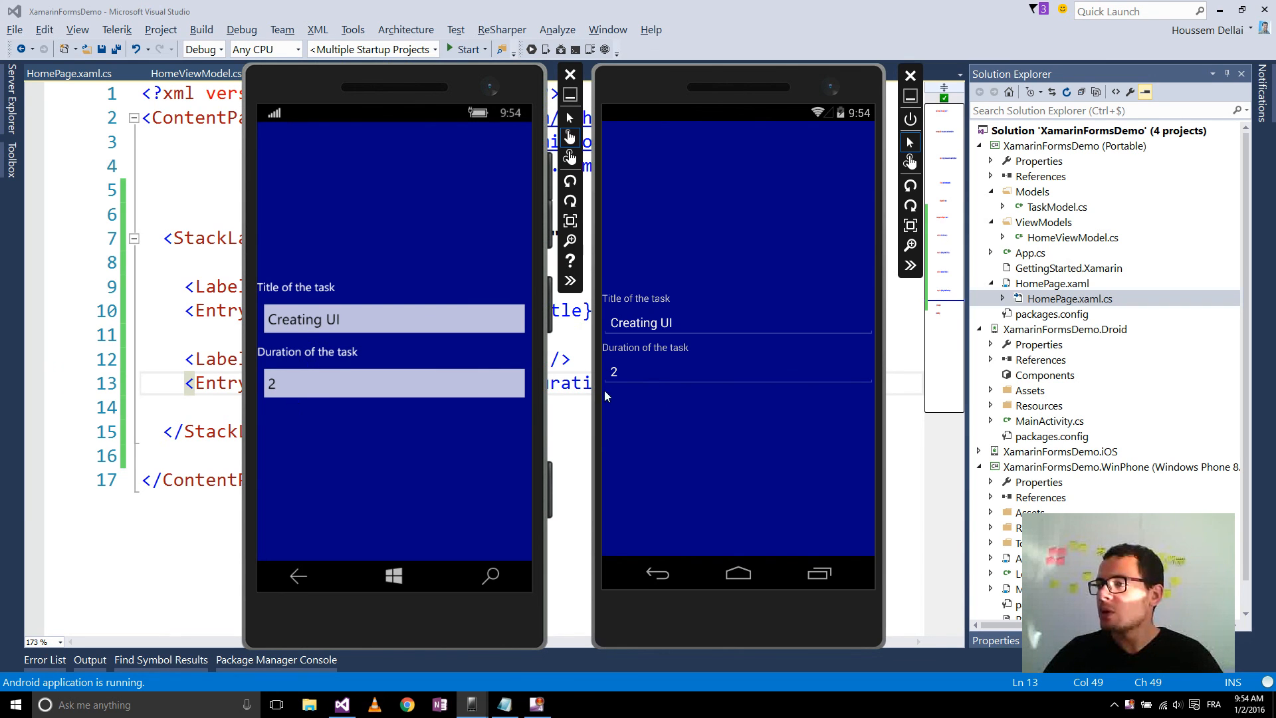
pyautogui.moveTo(751, 557)
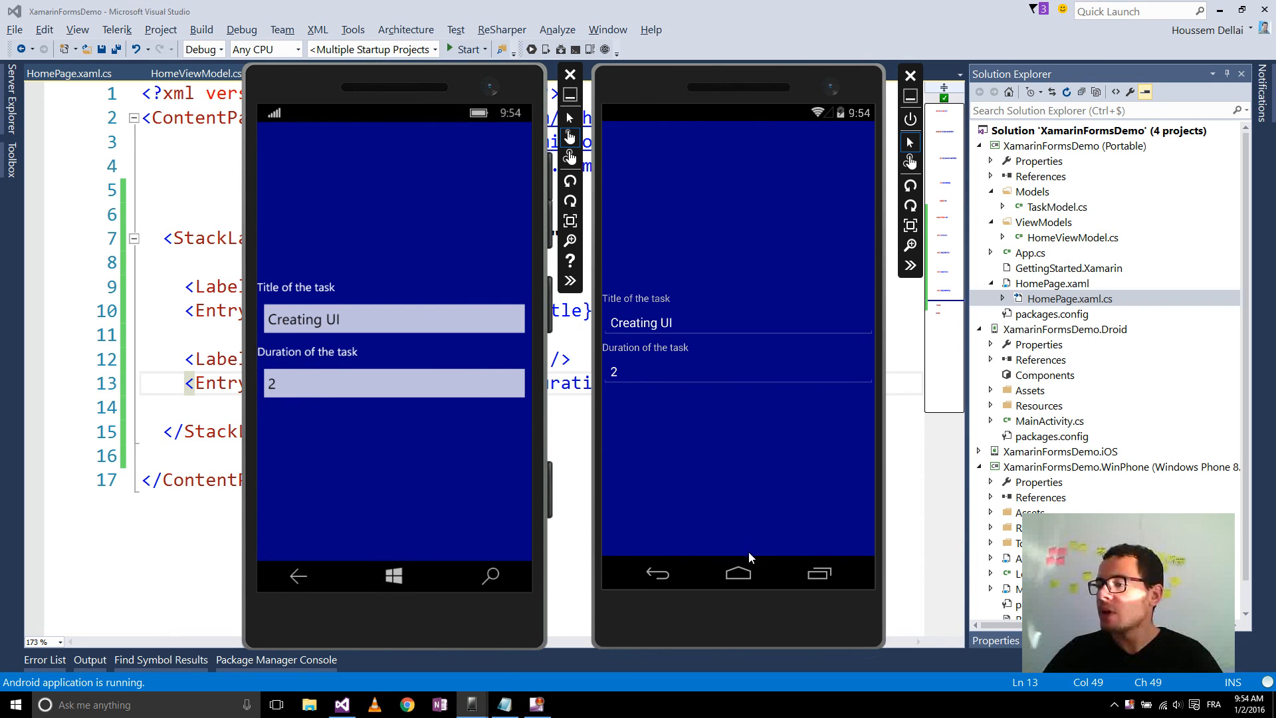
pyautogui.moveTo(287, 390)
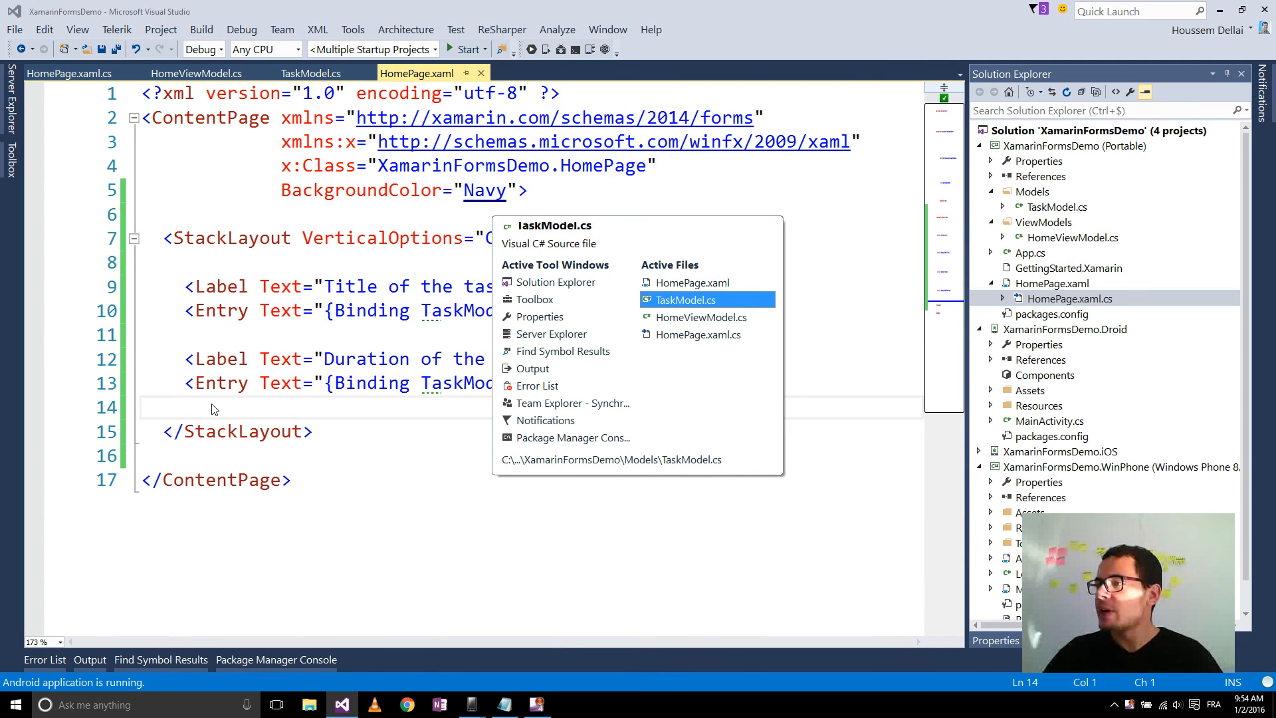
# - Switch to HomeViewModel.cs to view the Title "Creating UI" and Duration 2 initializer
pyautogui.click(209, 71)
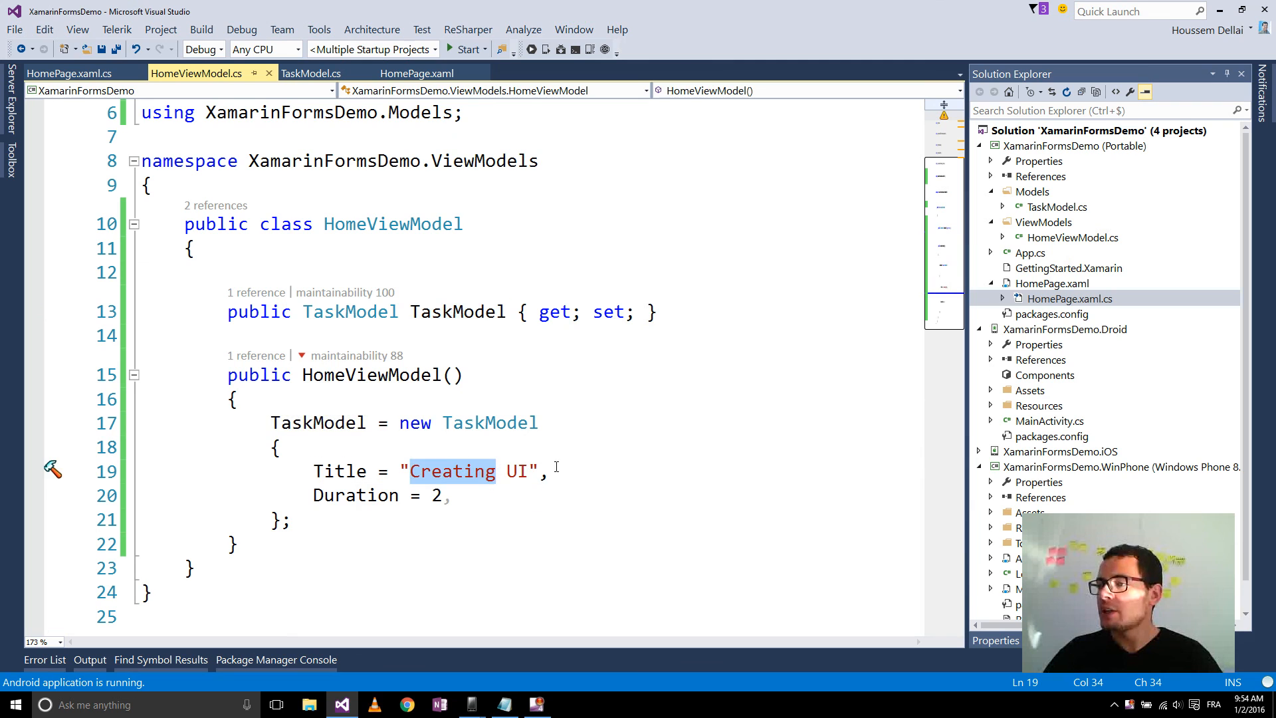
pyautogui.scroll(-3)
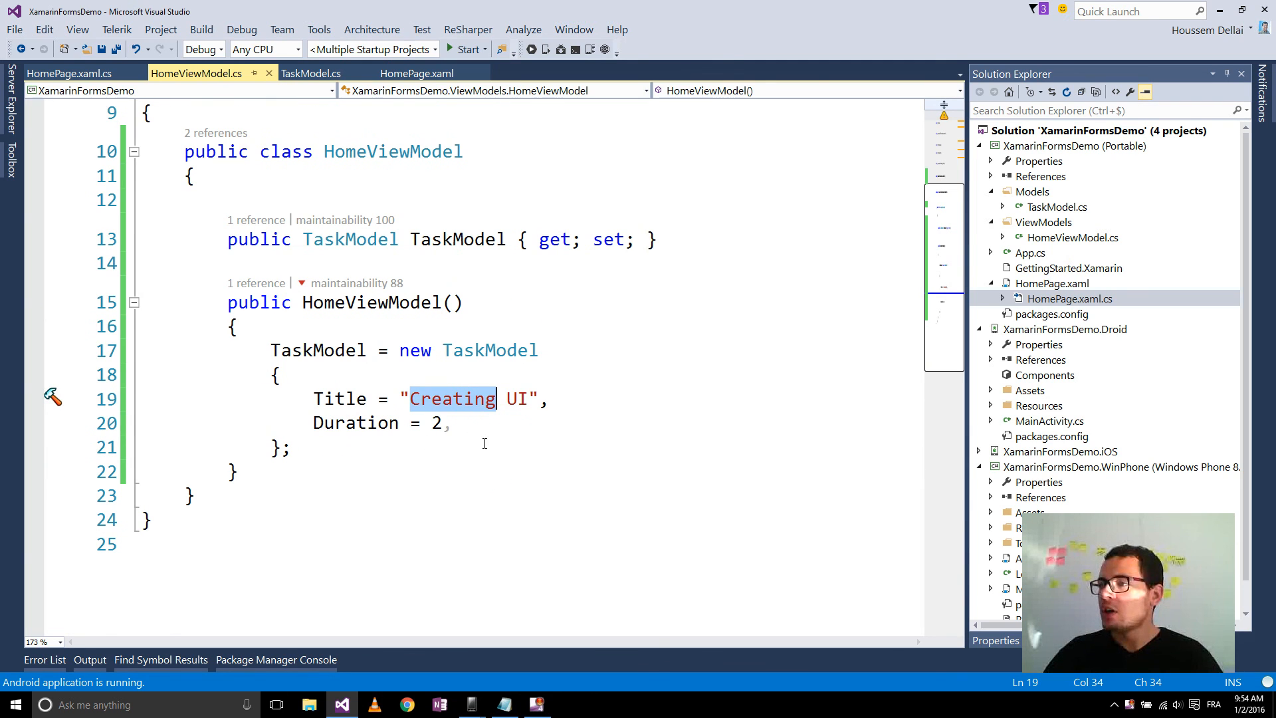
pyautogui.click(239, 471)
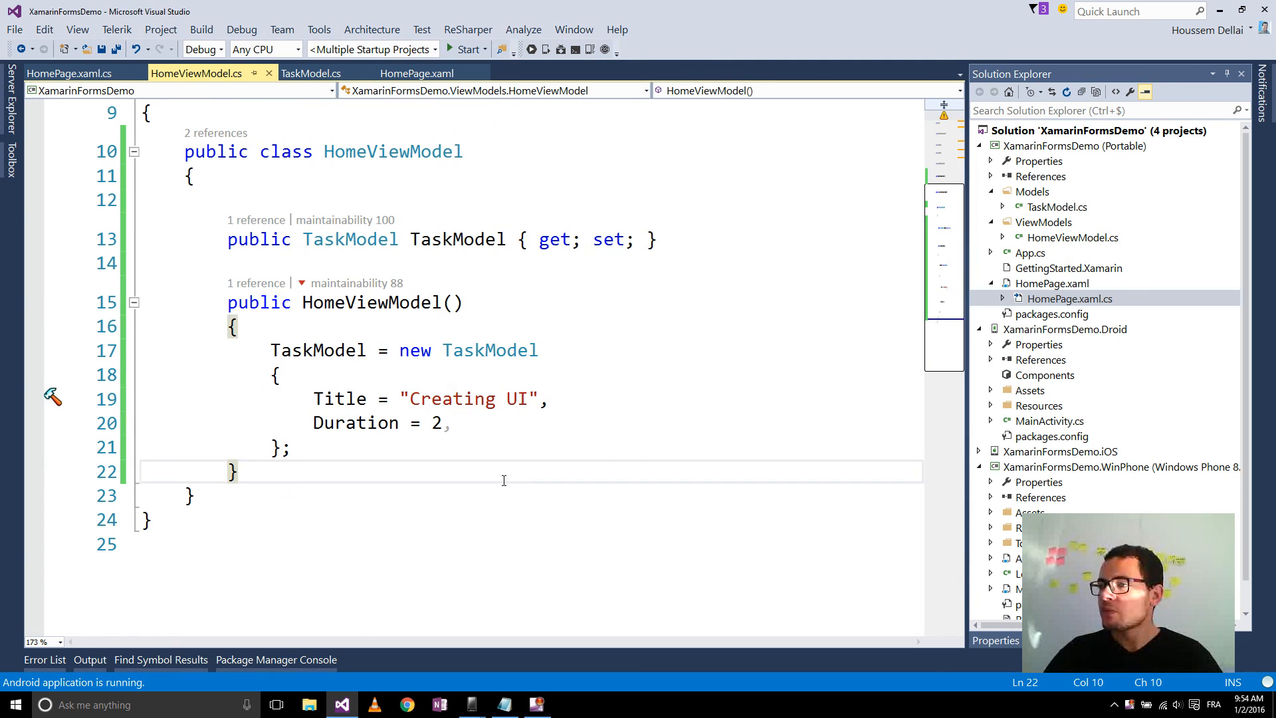